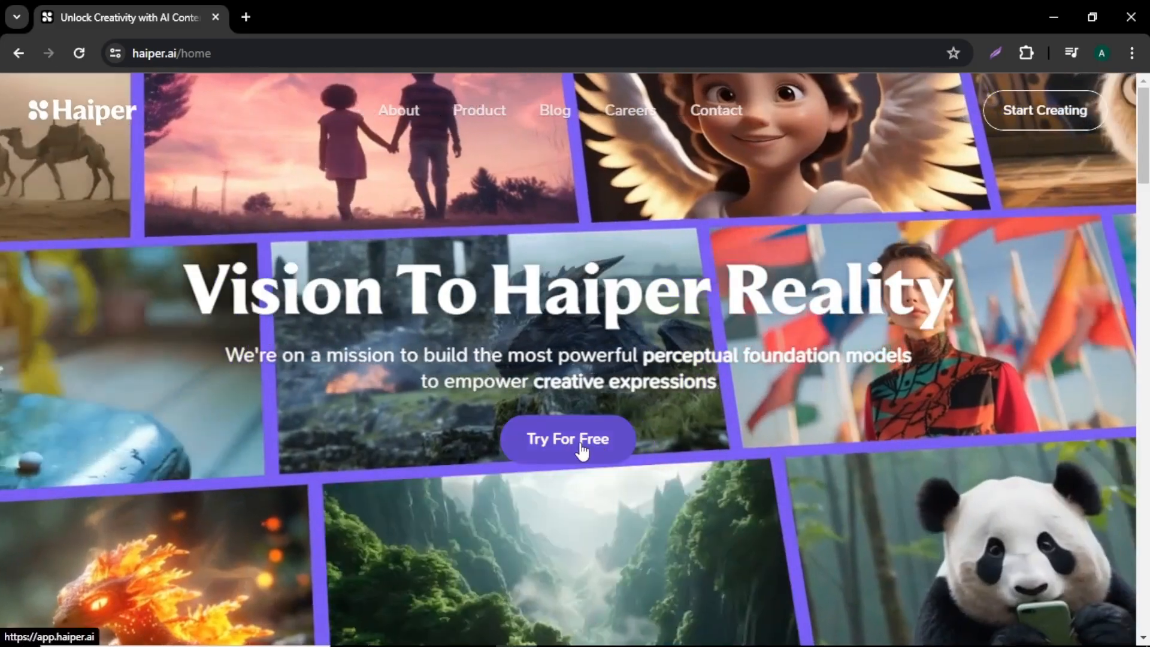
Go from Try For Free to the login page and sign in with Google
click(566, 439)
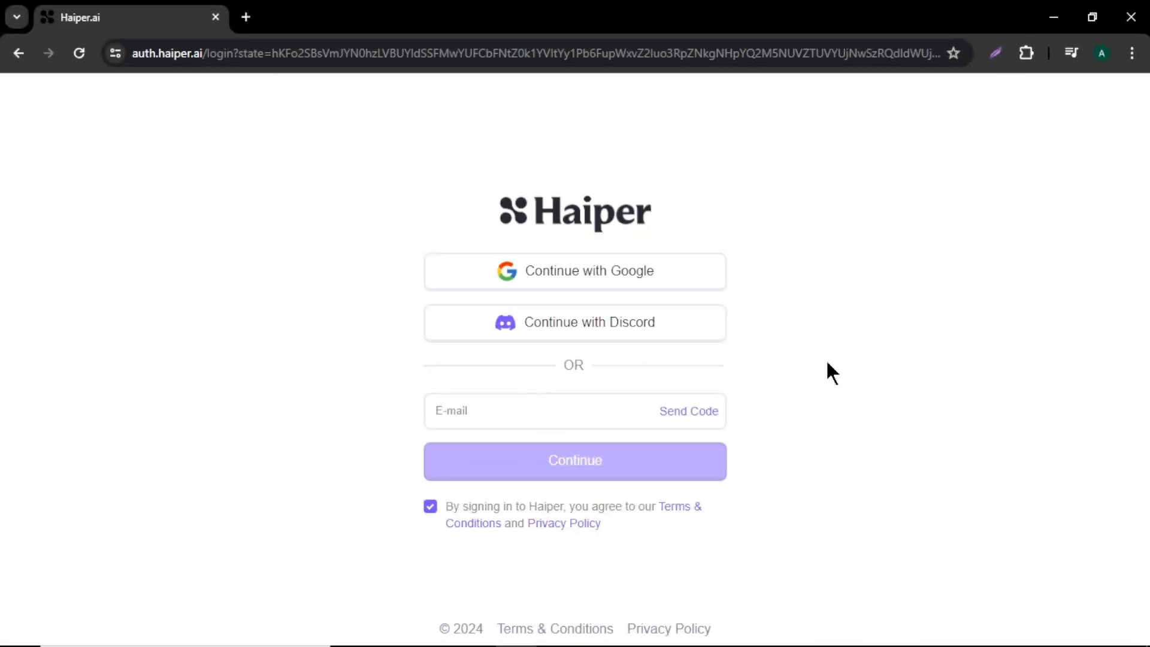
mouse_move(649, 275)
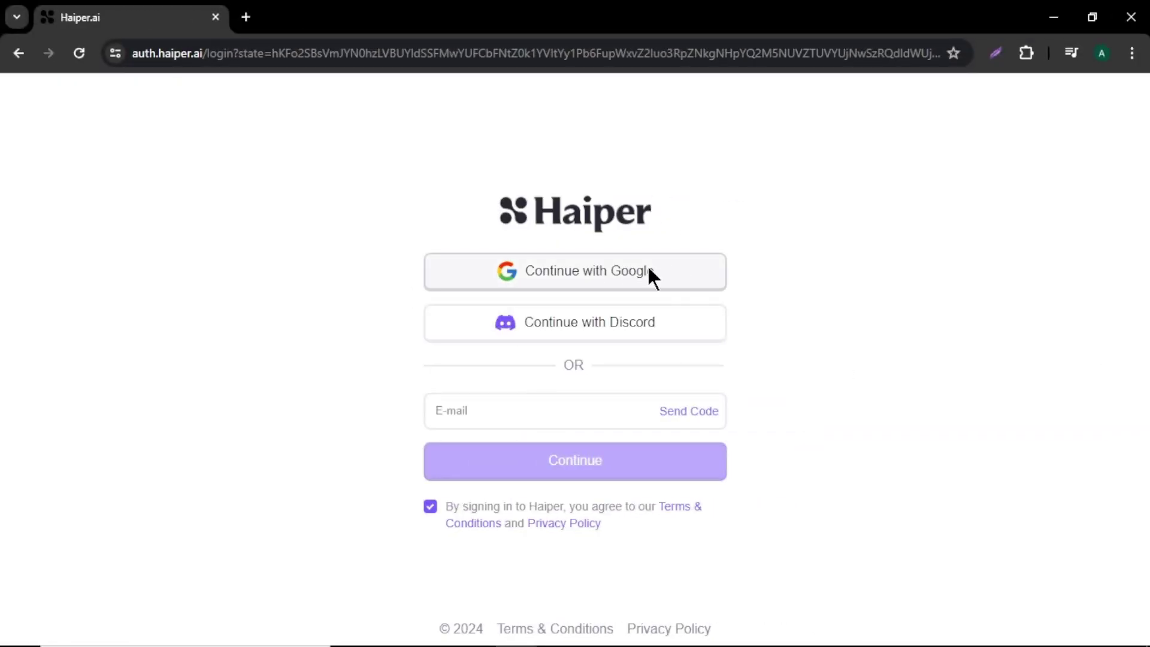
mouse_move(666, 432)
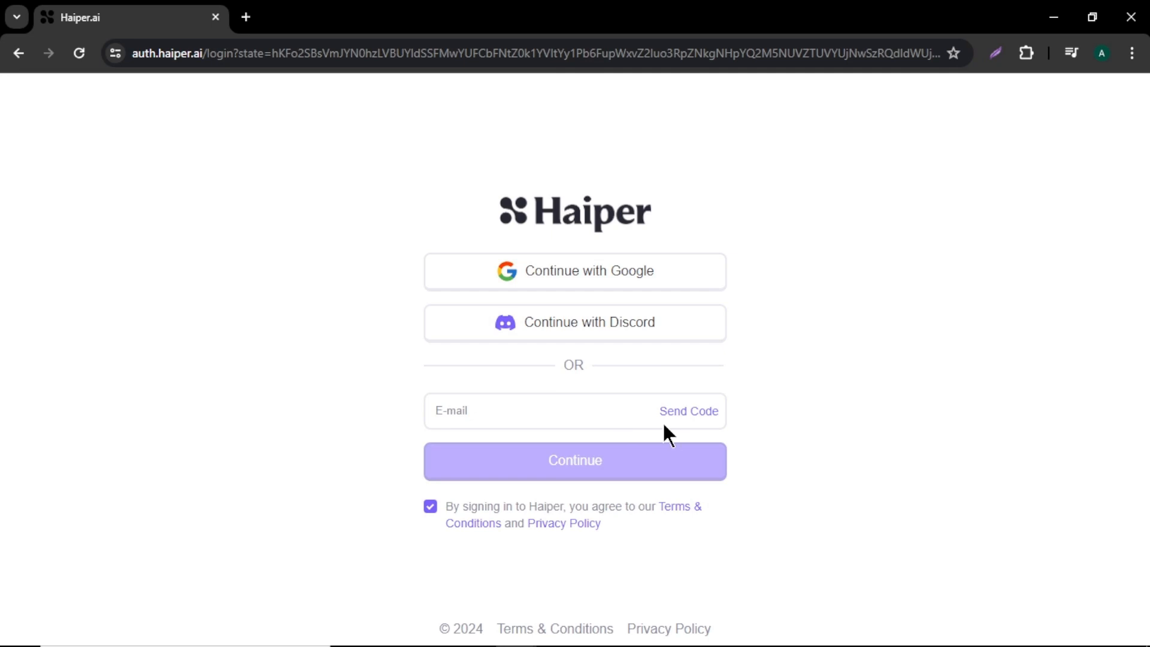
click(574, 461)
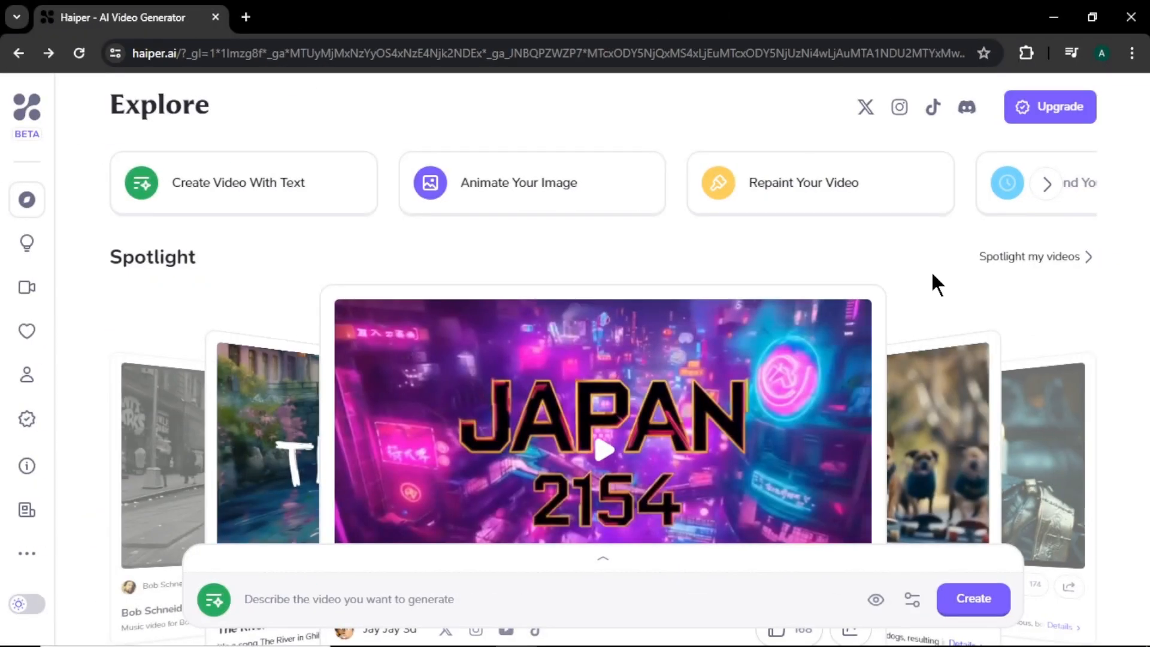
mouse_move(447, 290)
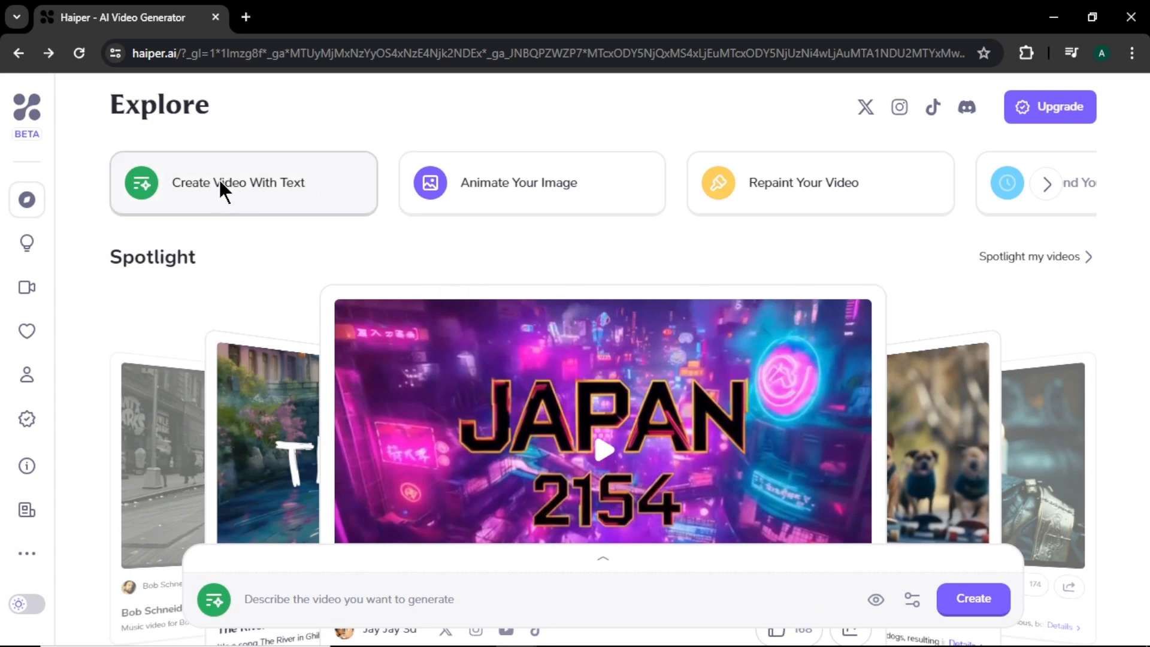
mouse_move(513, 189)
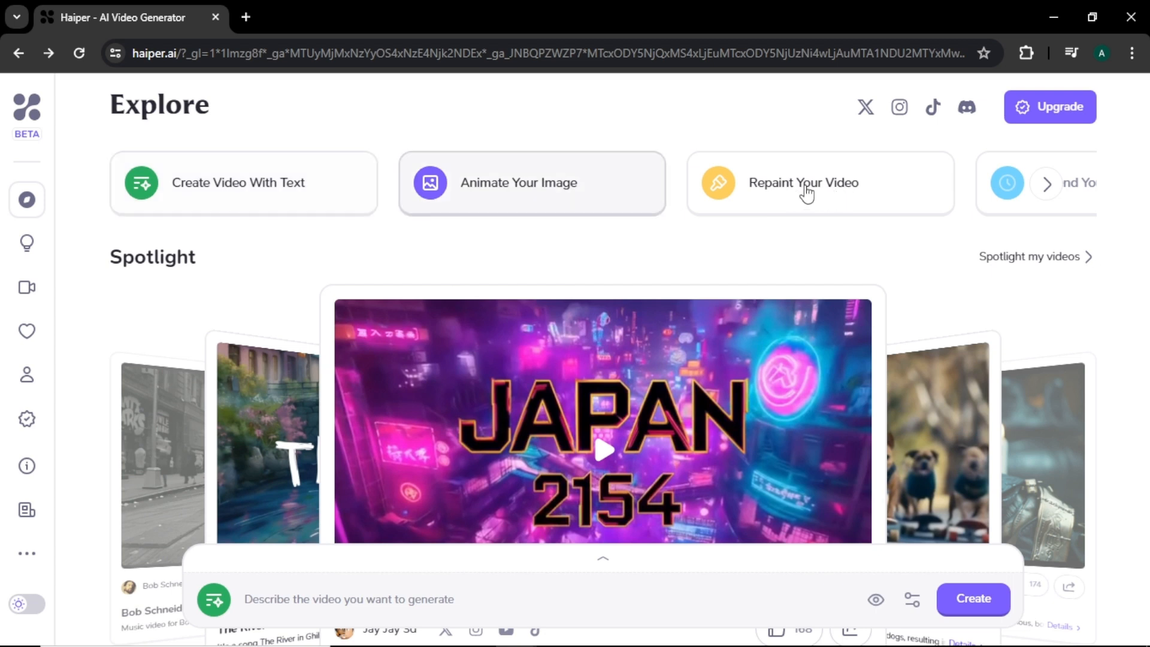
Scroll the feature cards row right to show the coming-soon Extend Your Video card
click(1046, 184)
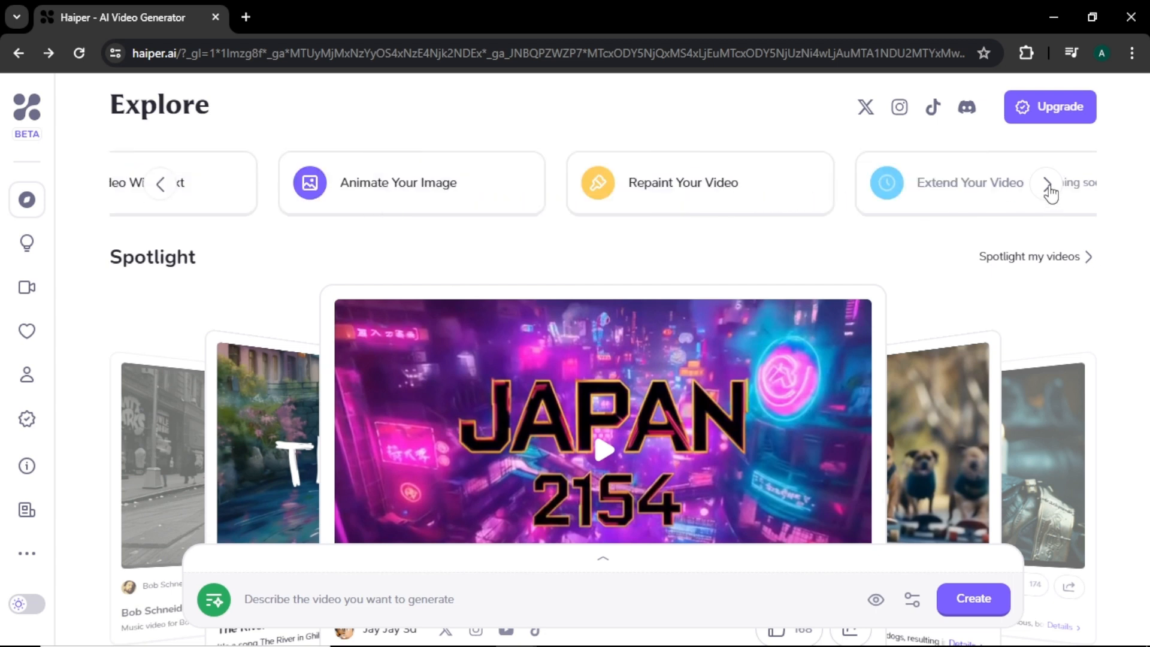
mouse_move(961, 268)
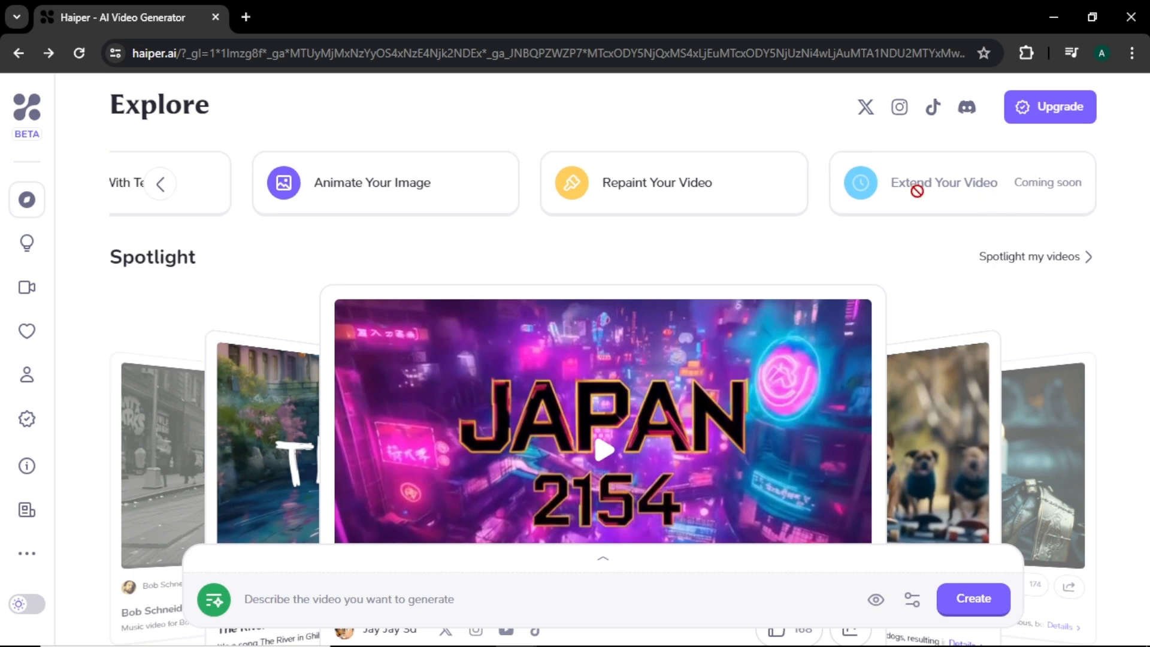
mouse_move(766, 322)
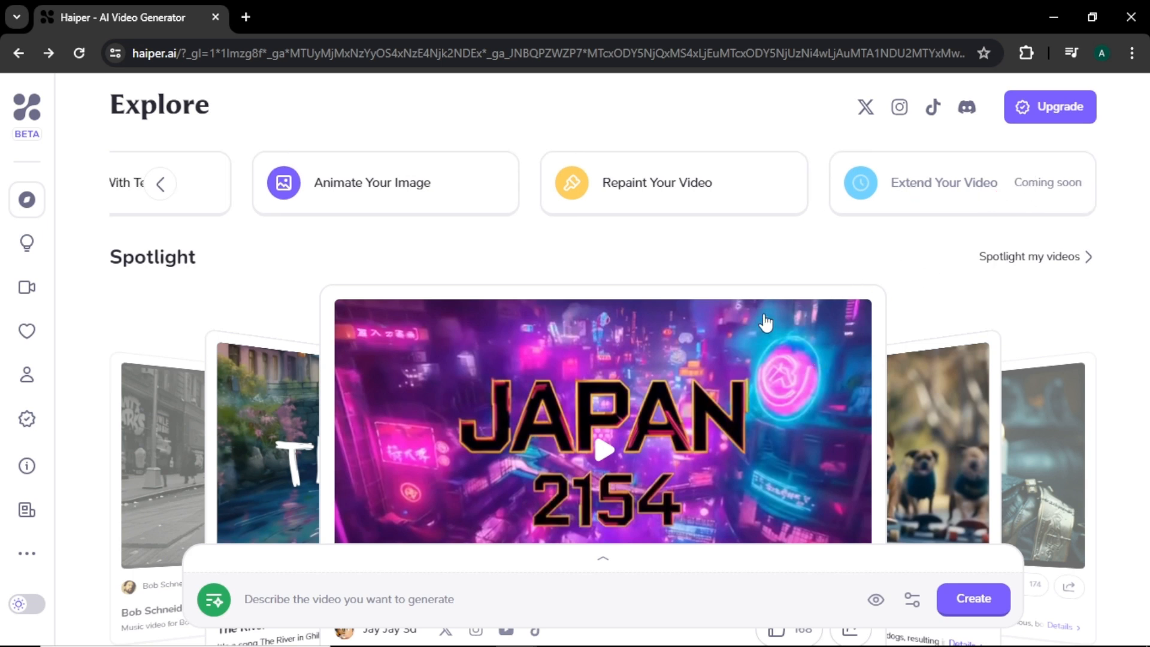
Scroll down through the community Creations video grid, then back up toward its top
scroll(down, 3)
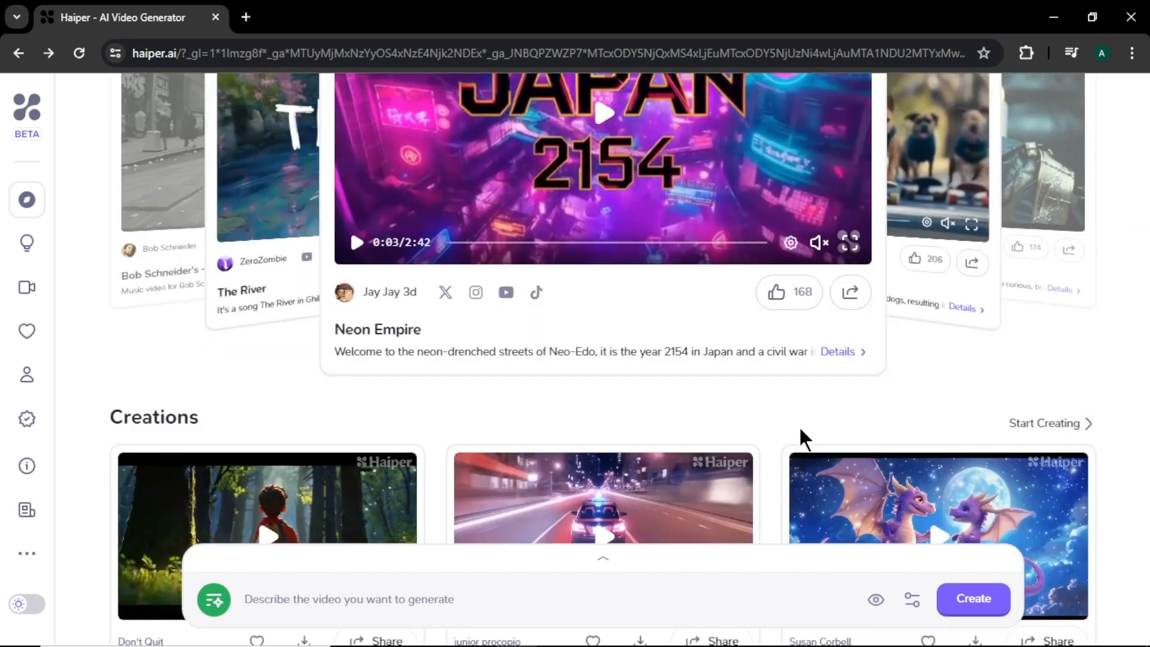
scroll(down, 3)
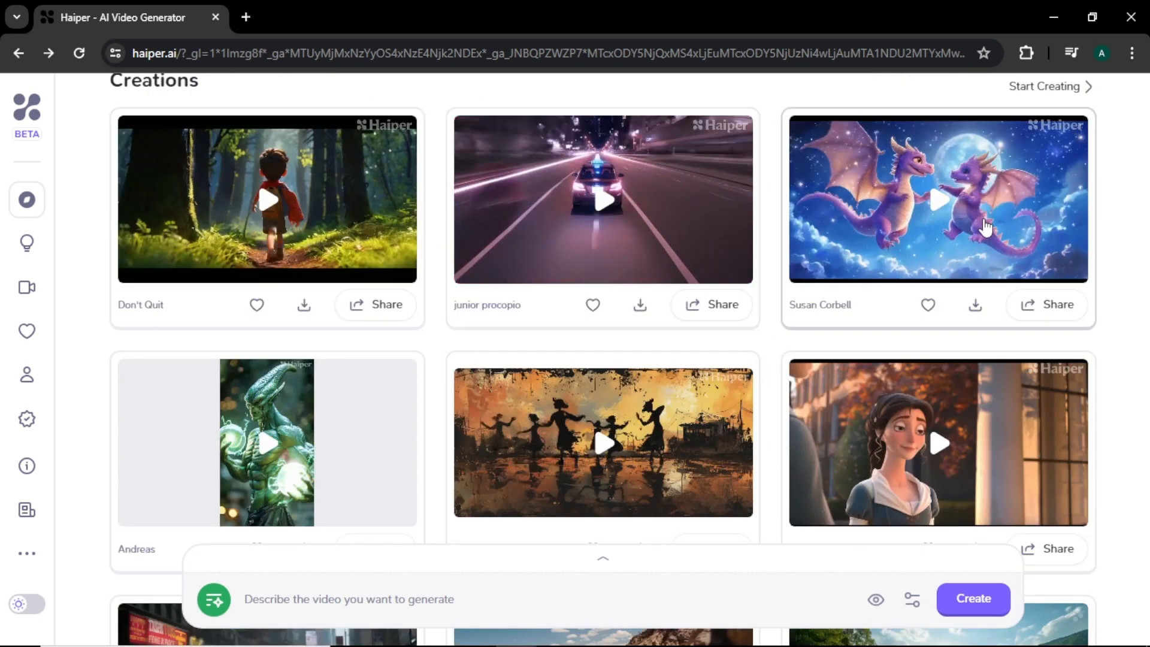
scroll(down, 3)
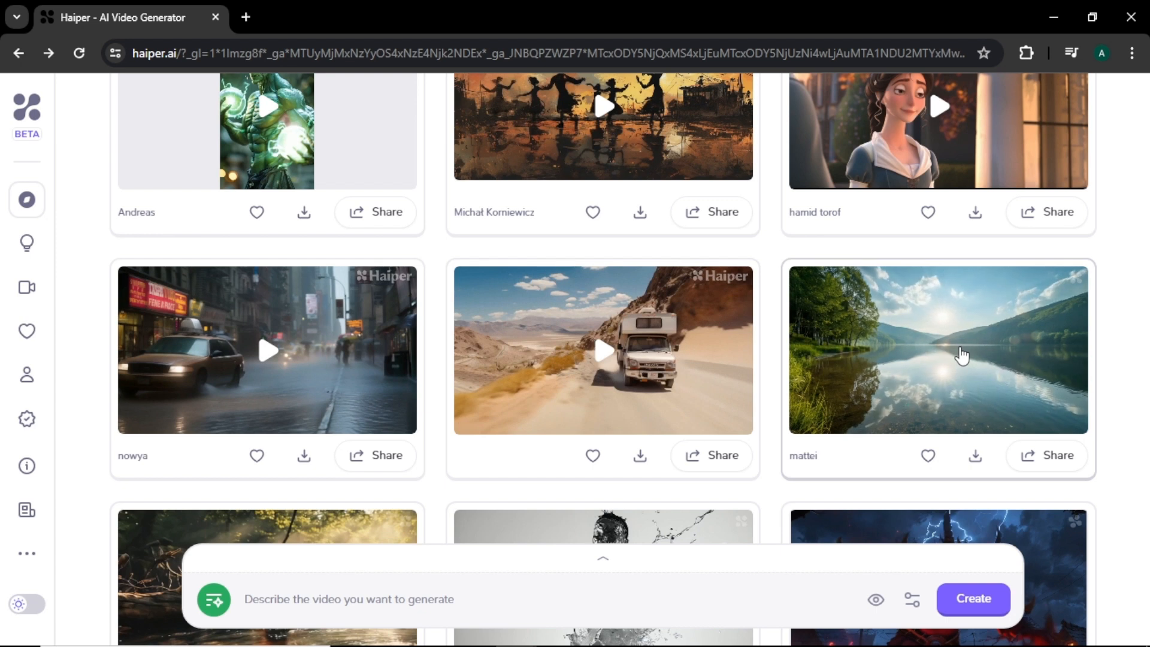
mouse_move(964, 379)
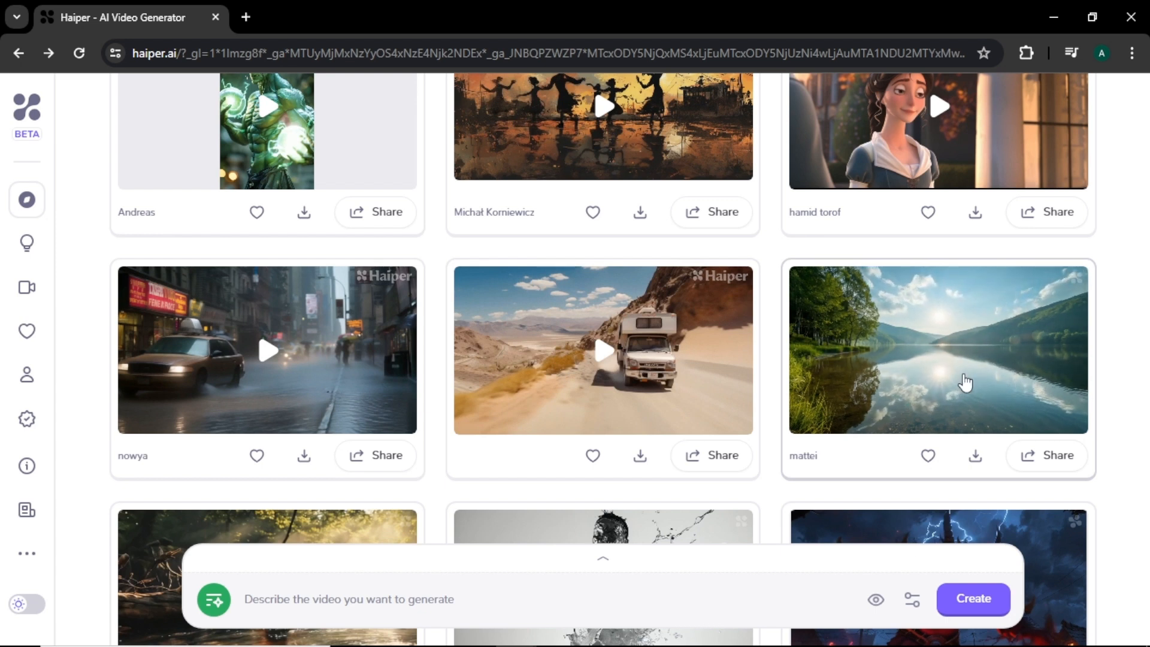
scroll(down, 3)
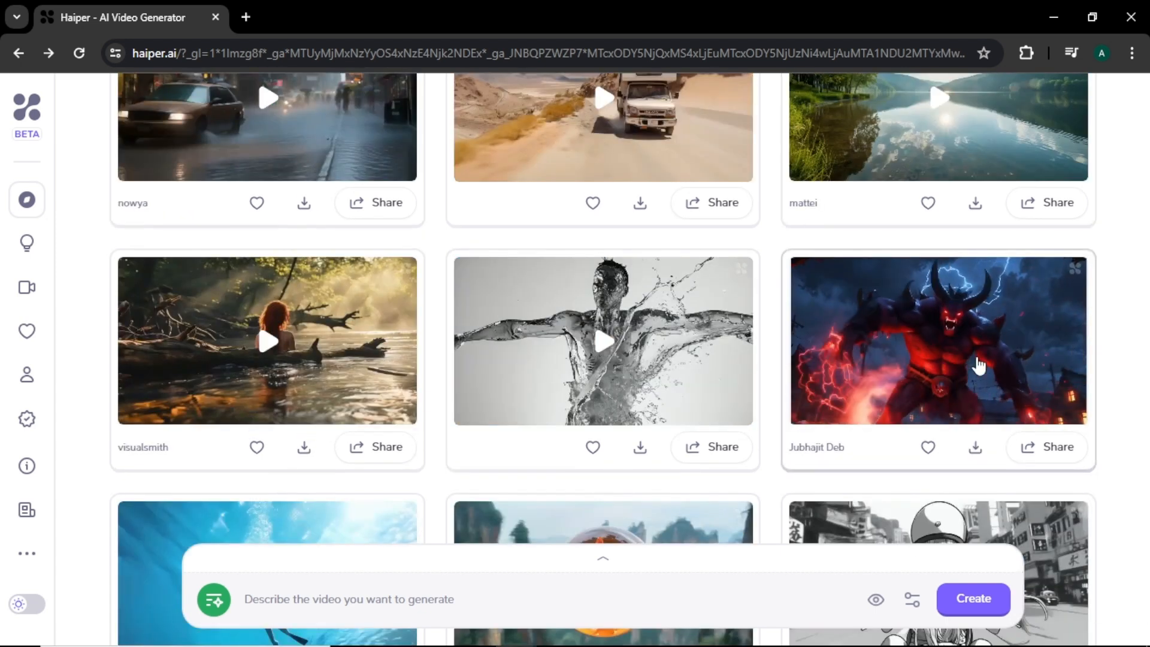
scroll(down, 3)
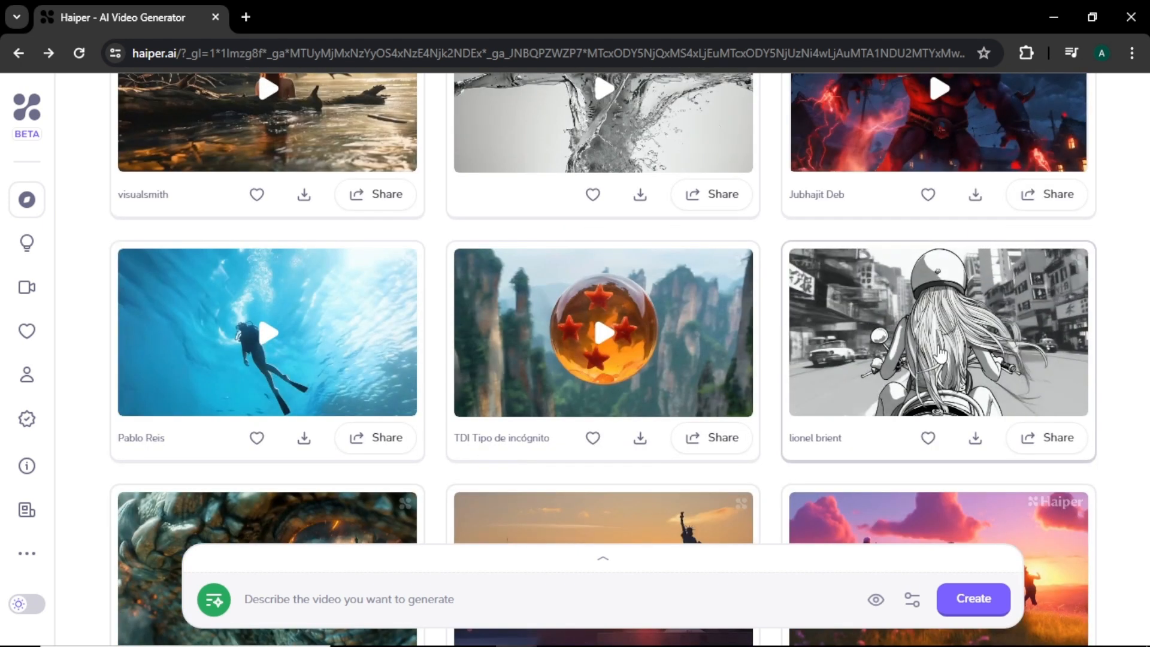
mouse_move(300, 343)
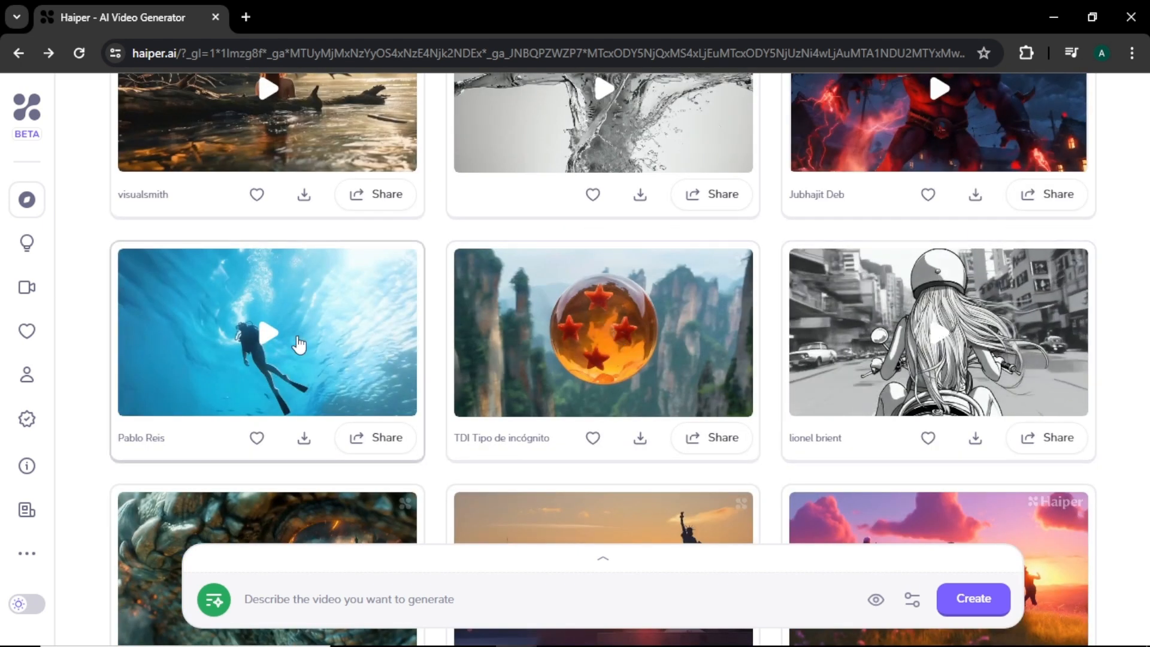
scroll(down, 3)
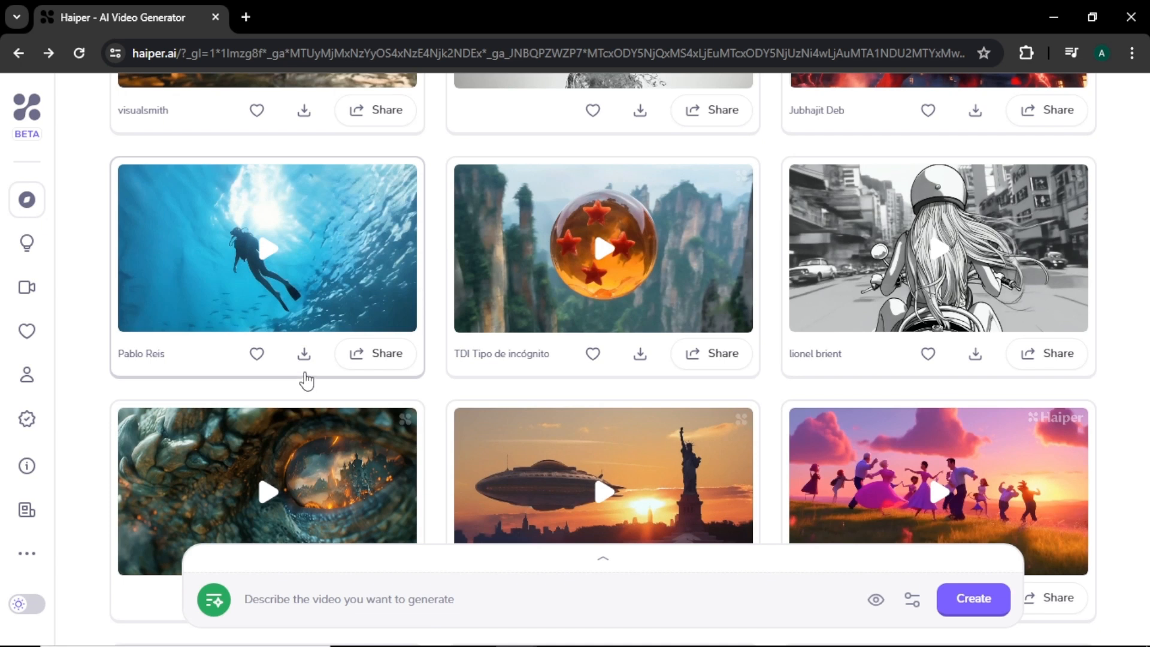
mouse_move(640, 416)
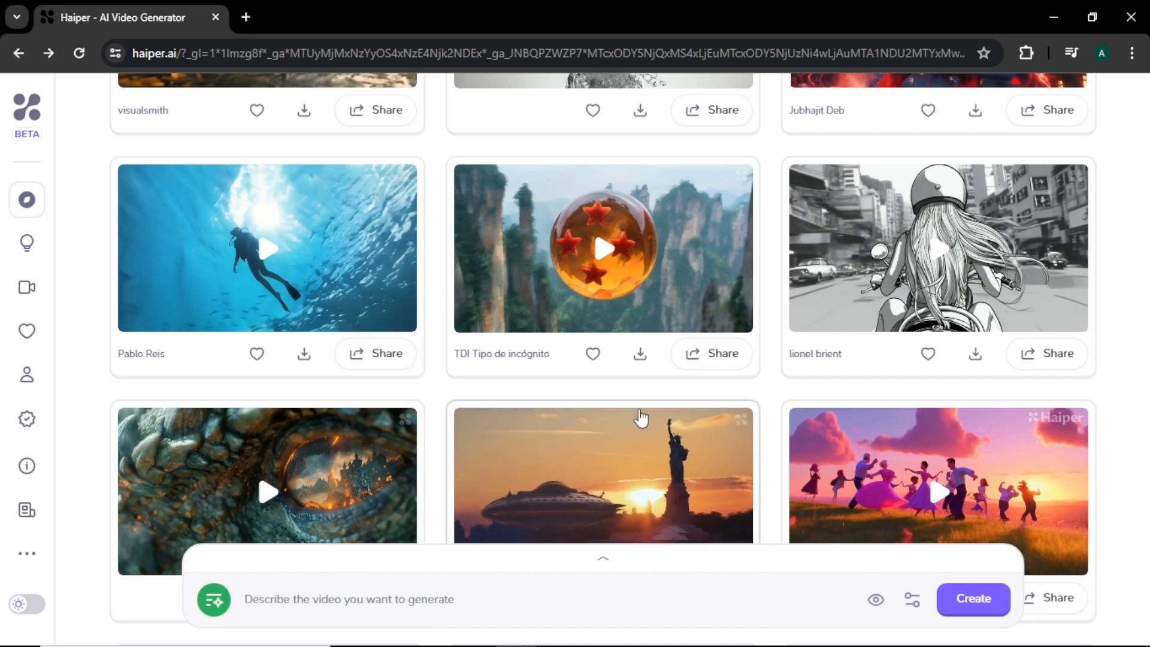
scroll(up, 3)
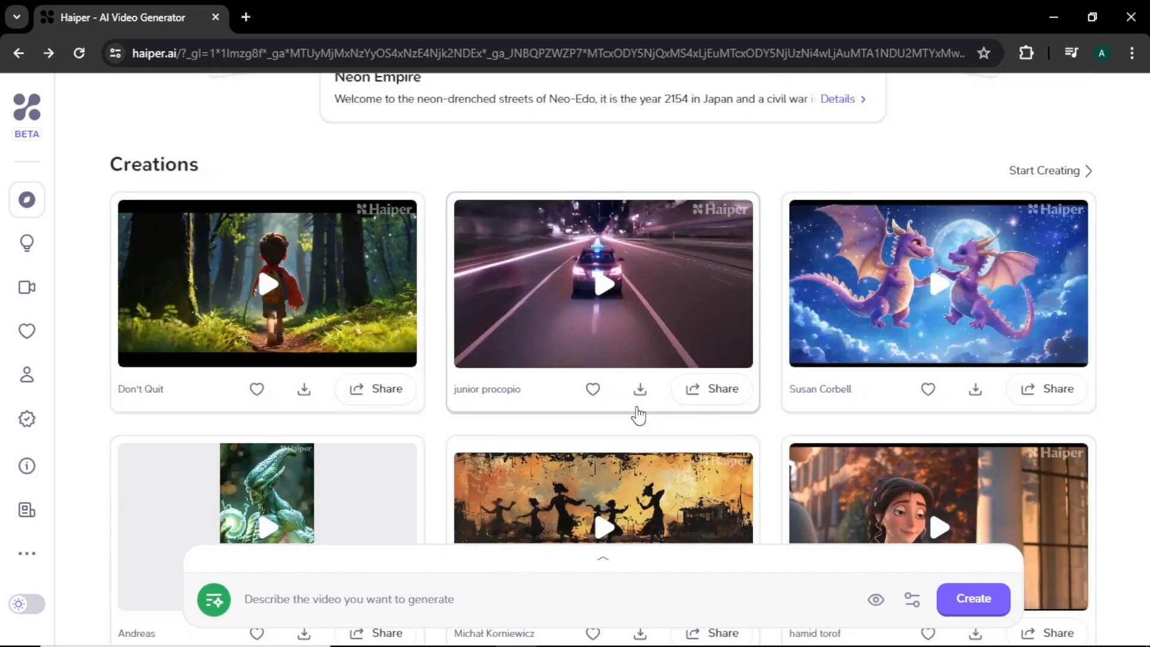
Paste the blonde woman with wind-blown hair, soft light, realistic description into the prompt box
scroll(up, 3)
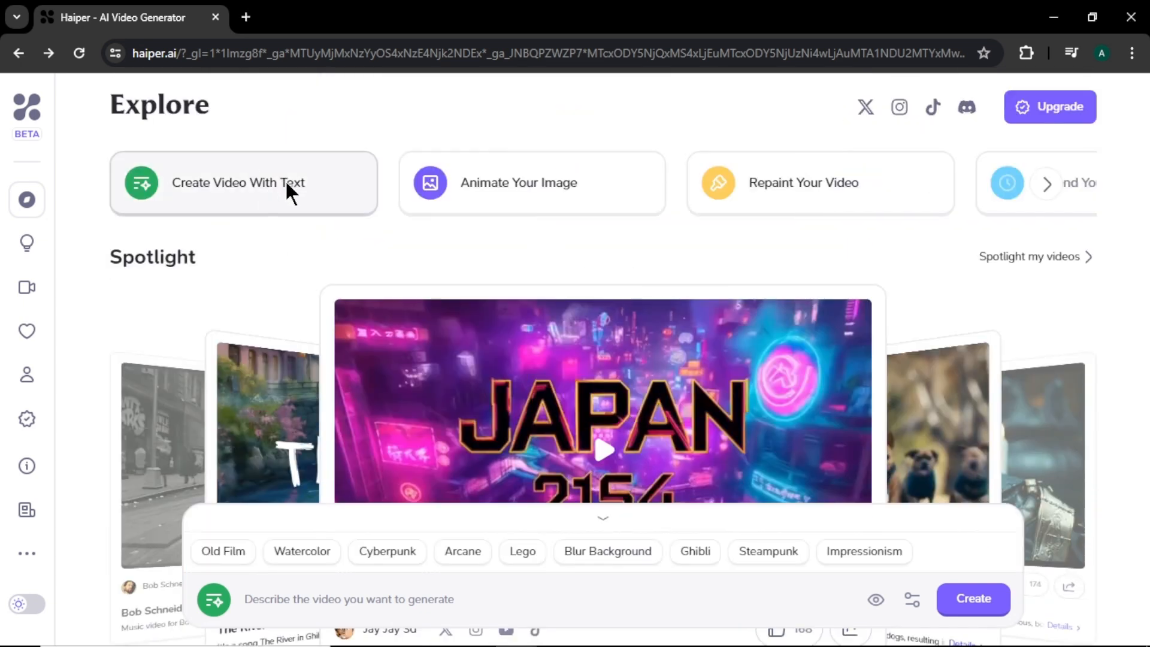
mouse_move(674, 590)
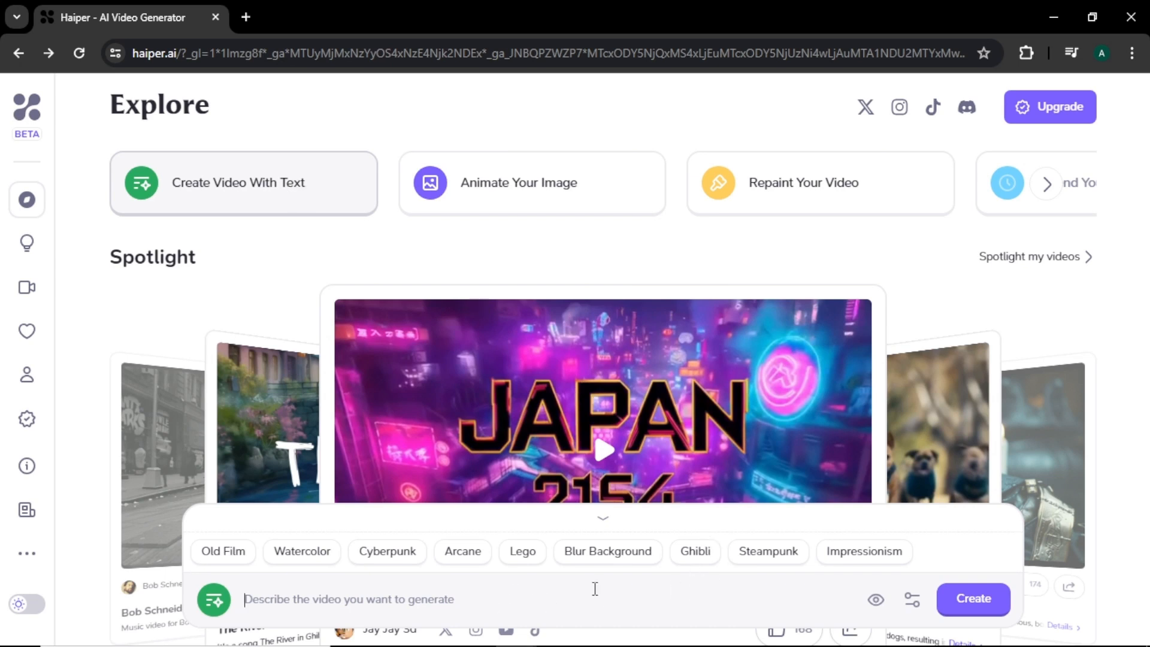
right_click(469, 598)
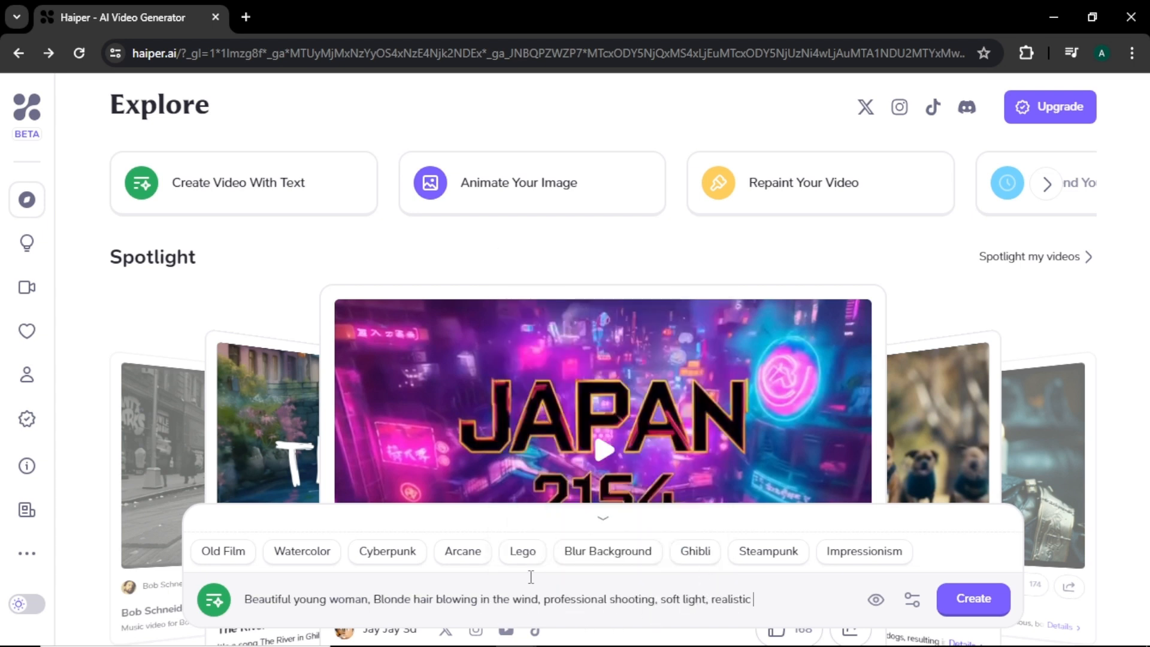
mouse_move(257, 561)
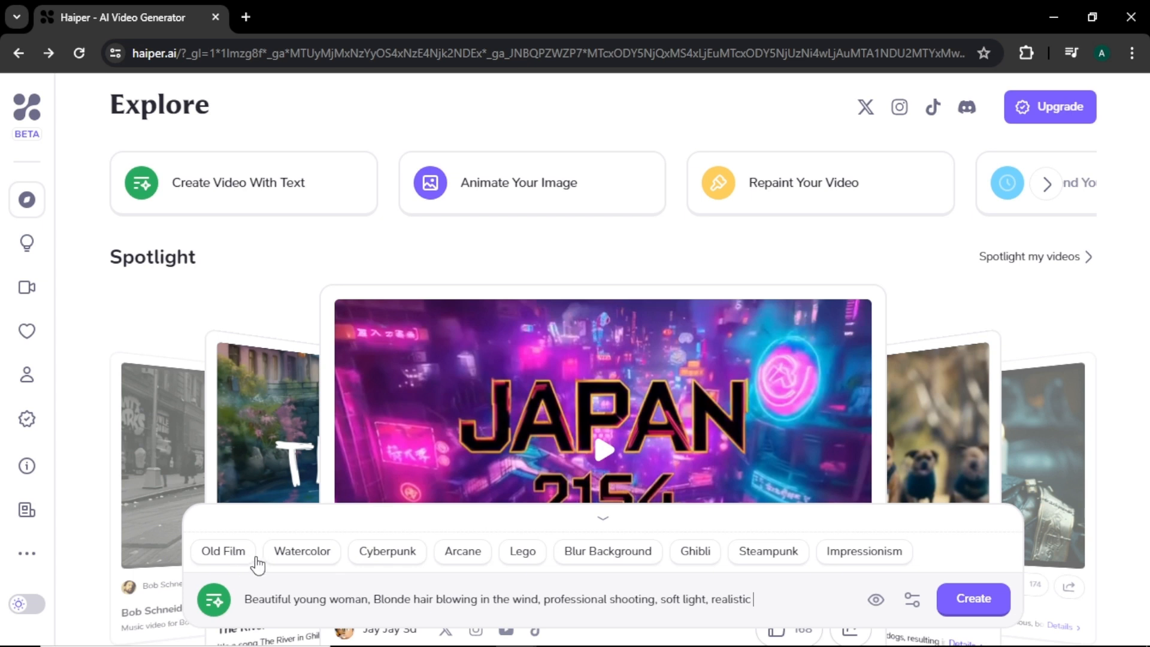
mouse_move(416, 564)
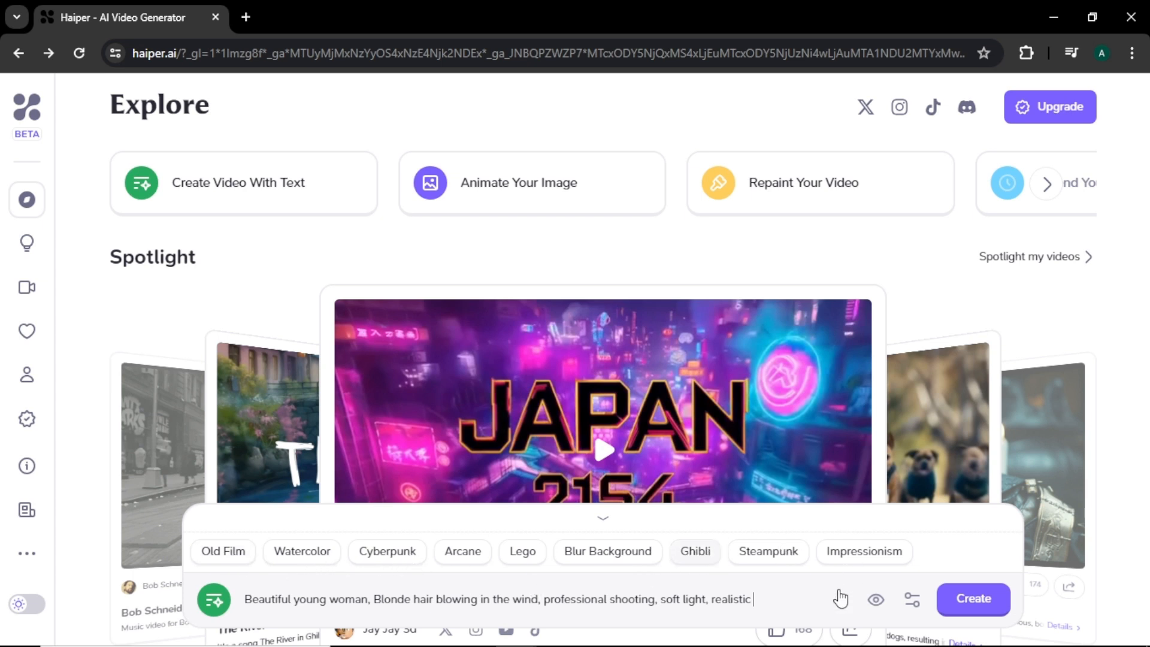
mouse_move(878, 608)
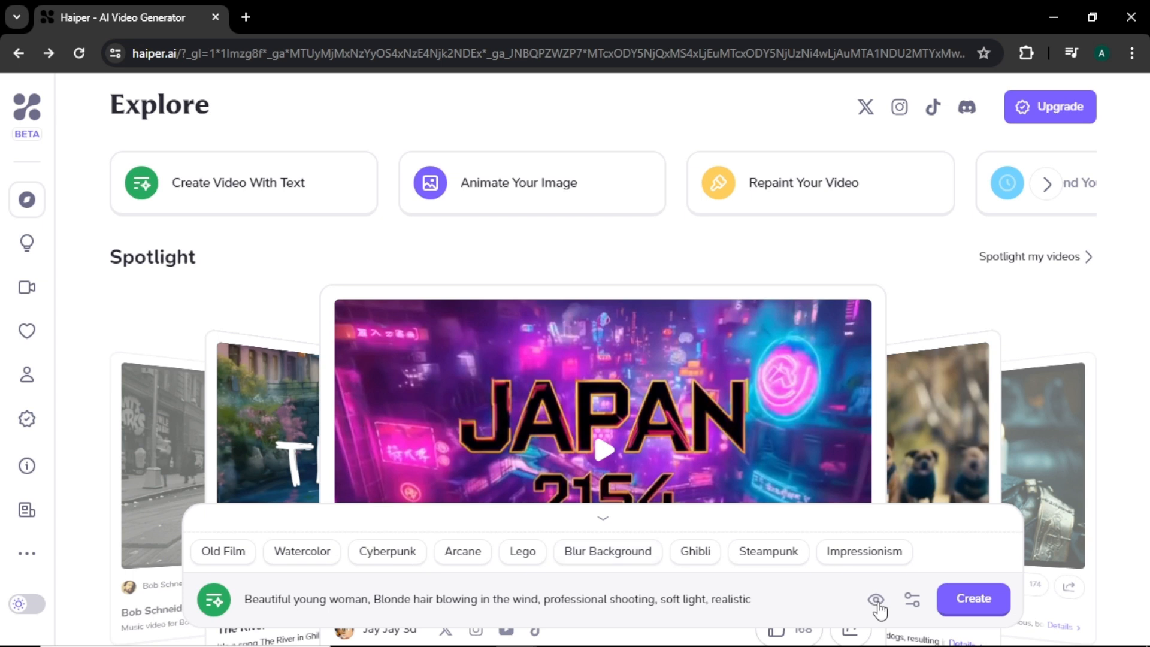
click(876, 600)
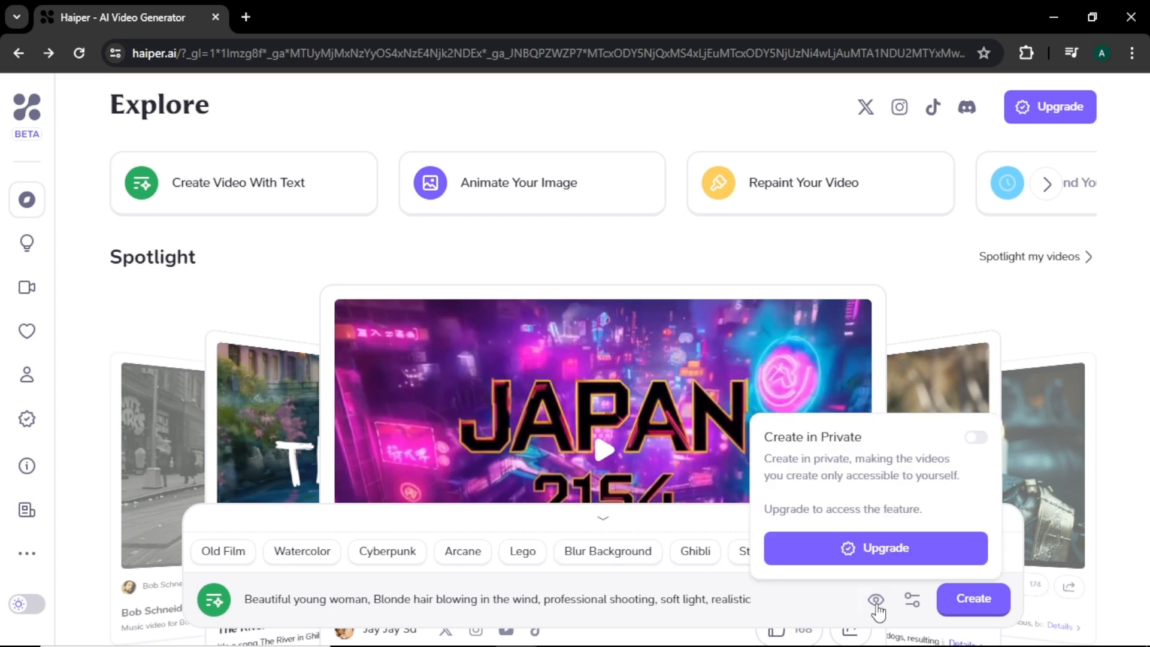
mouse_move(960, 458)
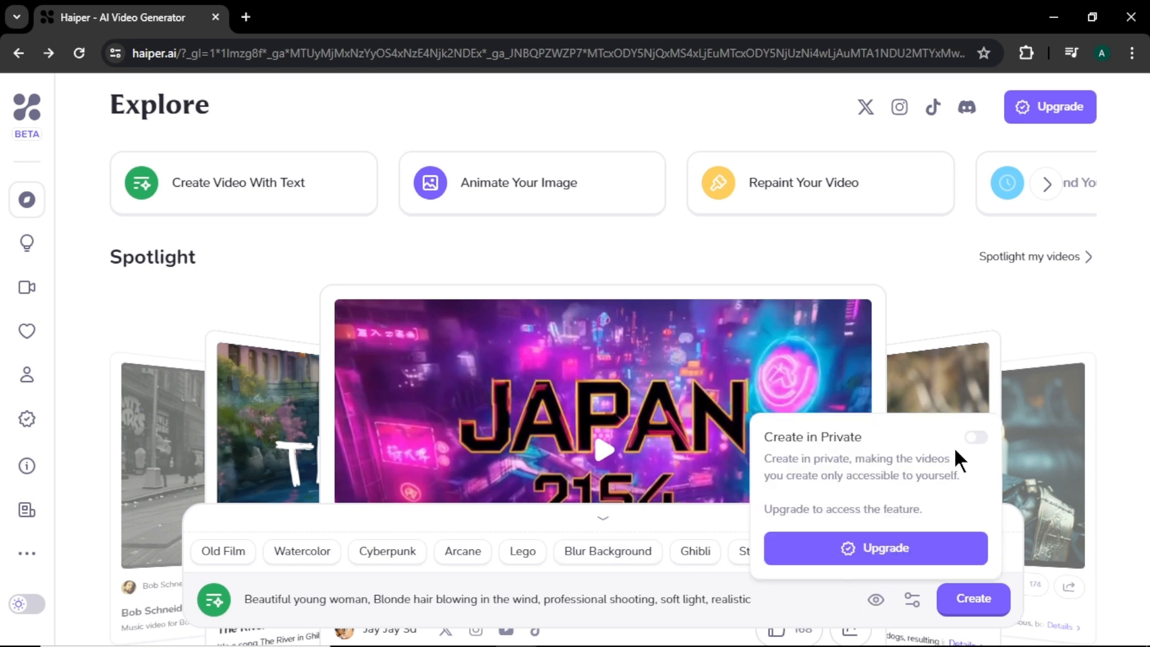
mouse_move(983, 445)
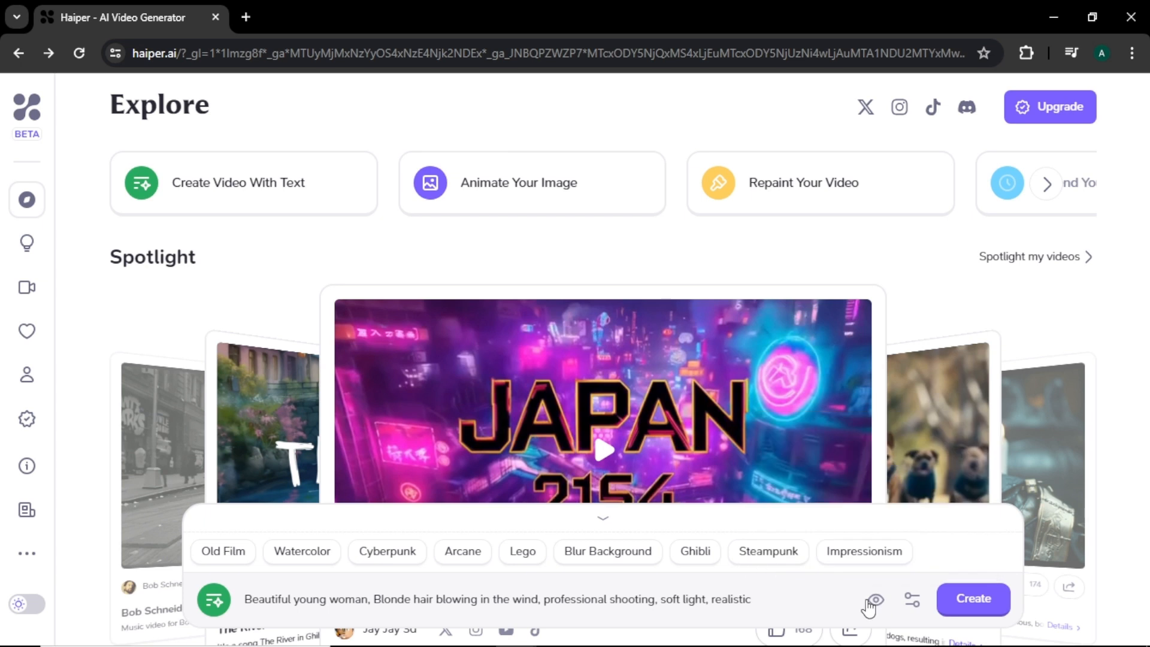
click(911, 600)
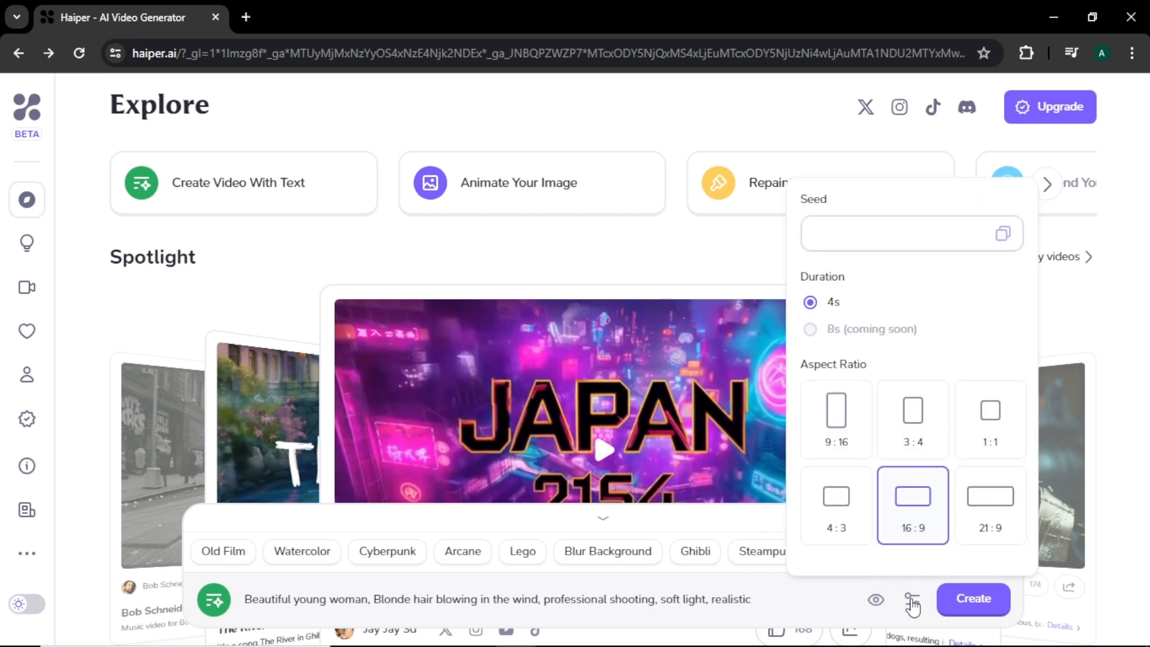
mouse_move(902, 295)
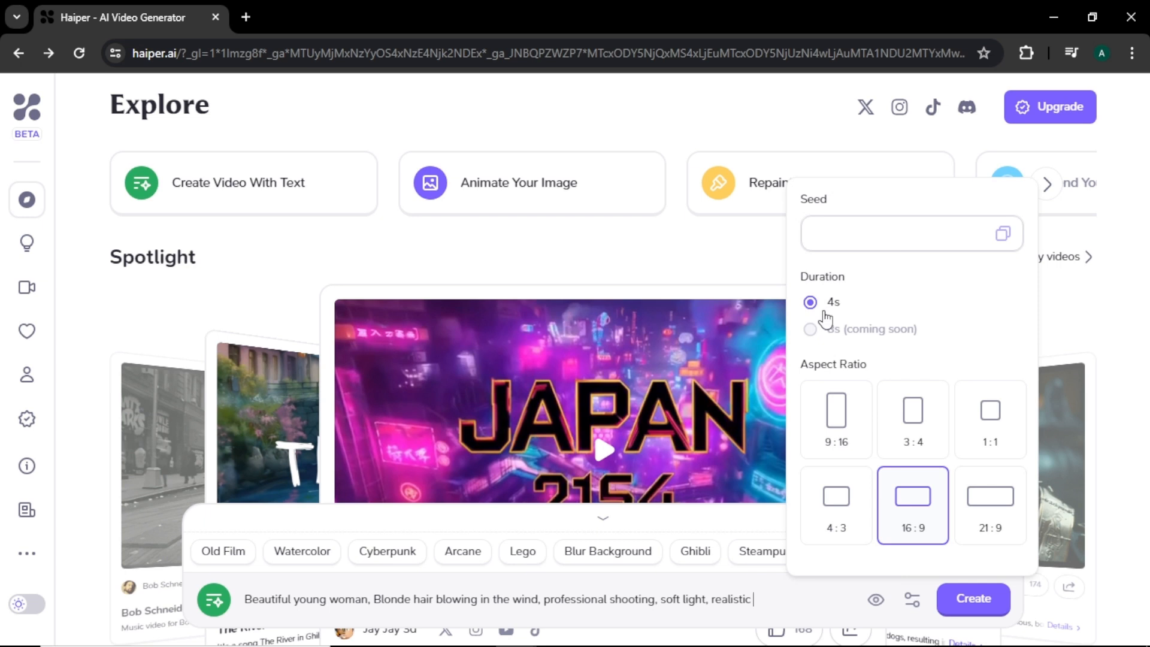
mouse_move(823, 345)
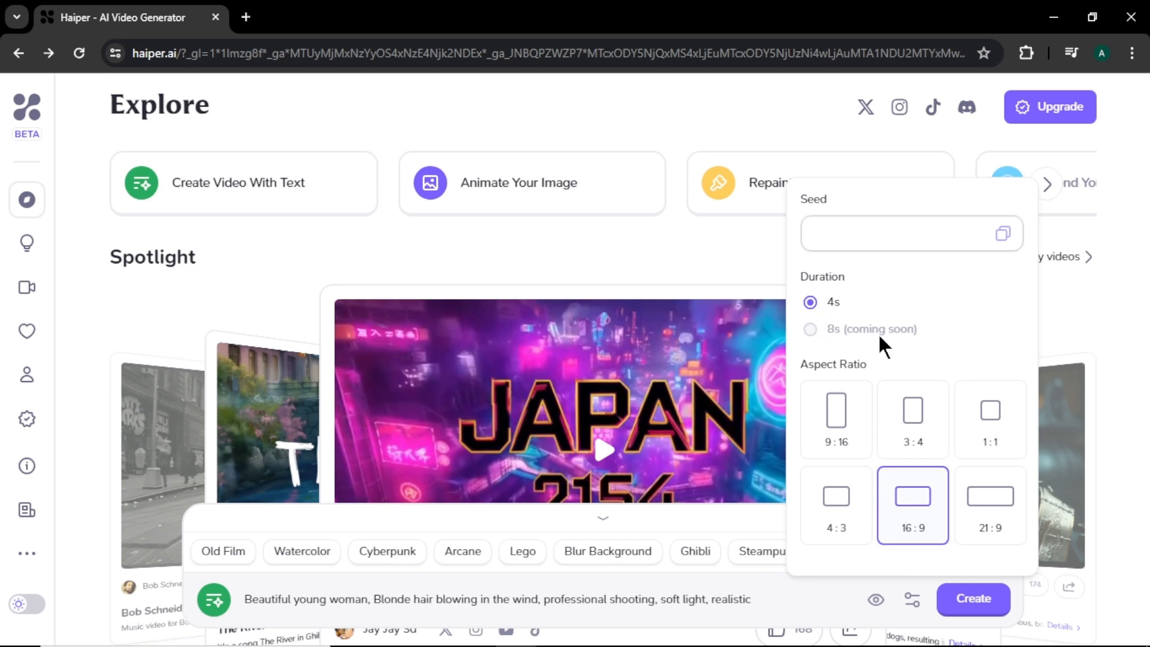
mouse_move(920, 356)
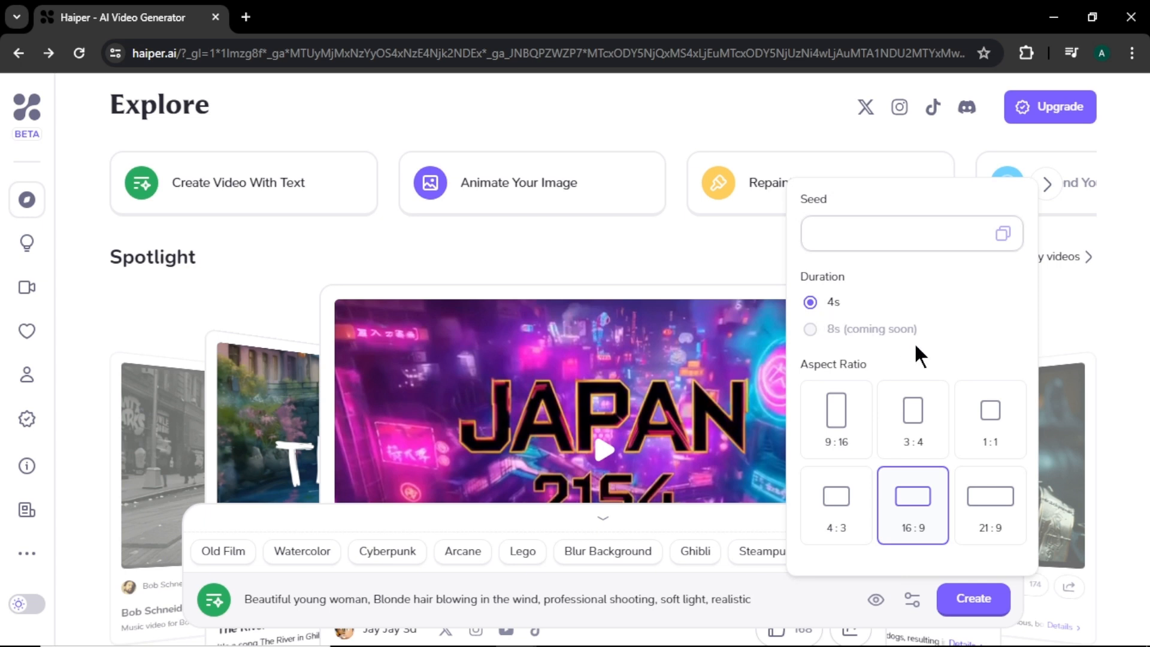
mouse_move(1000, 477)
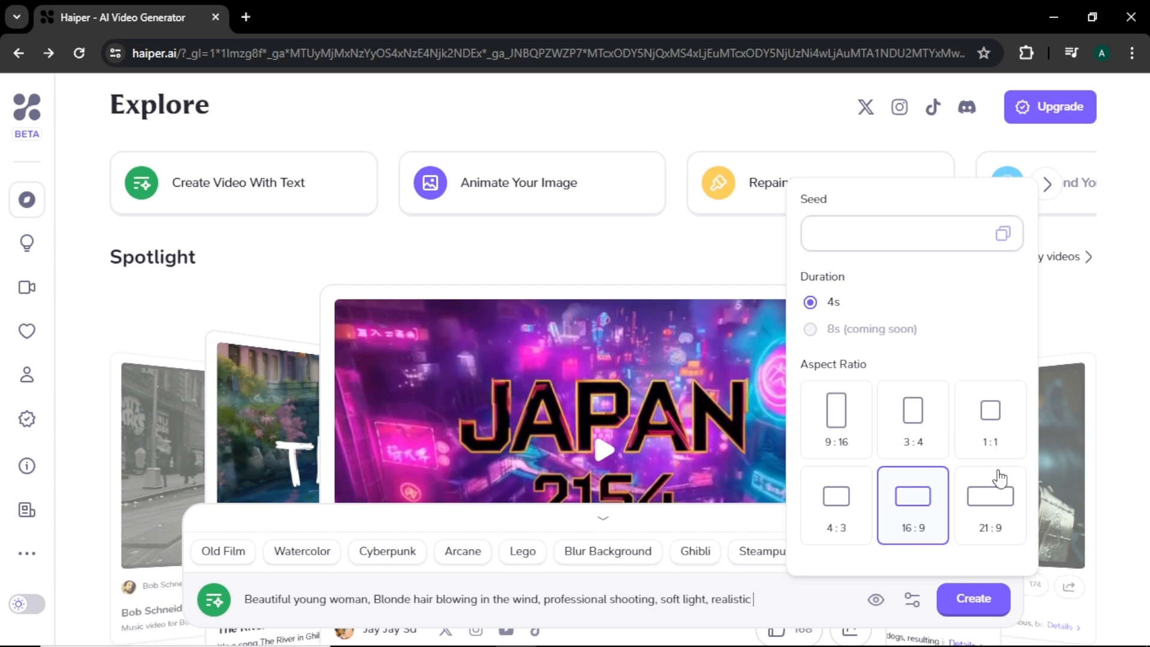
mouse_move(893, 520)
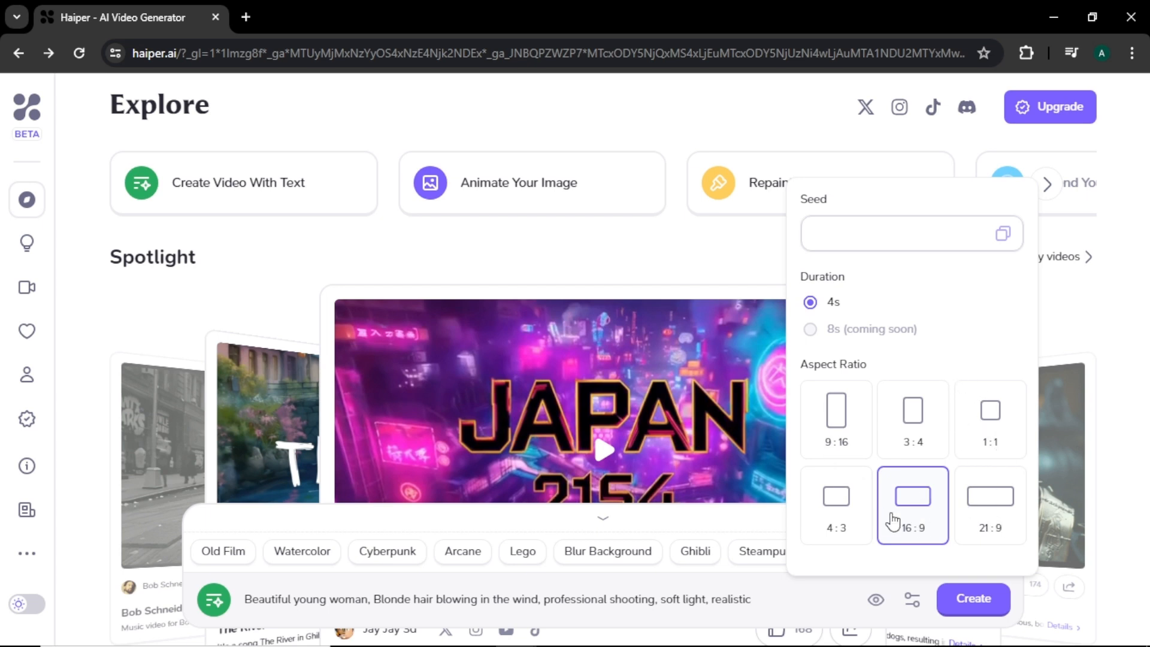
mouse_move(868, 437)
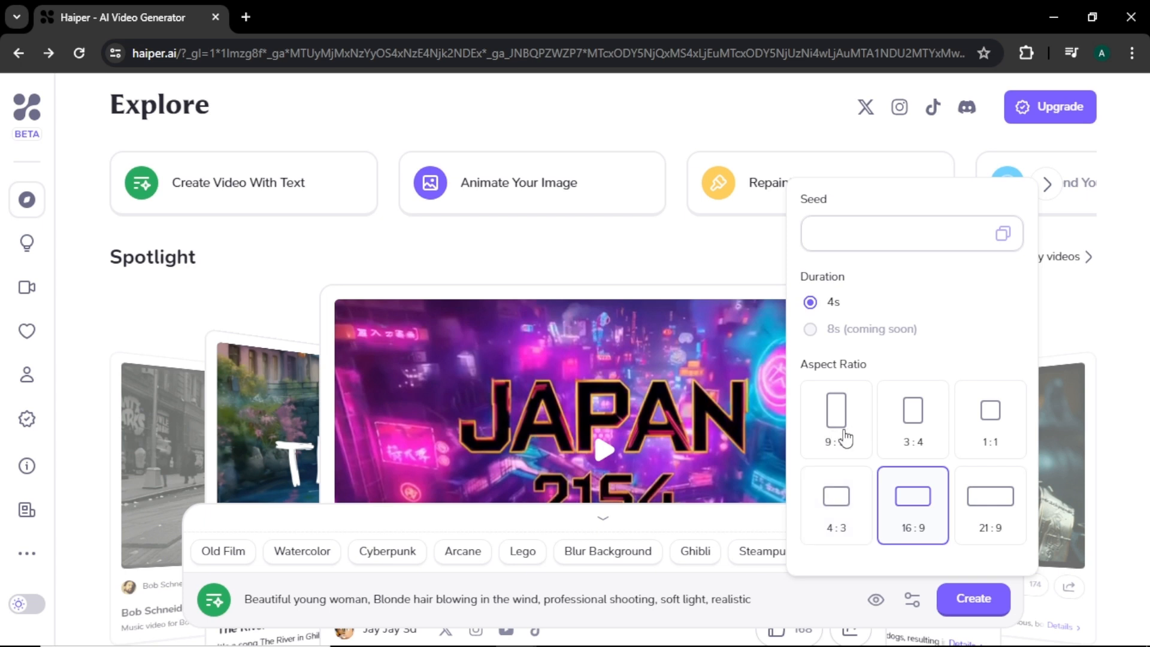
mouse_move(900, 528)
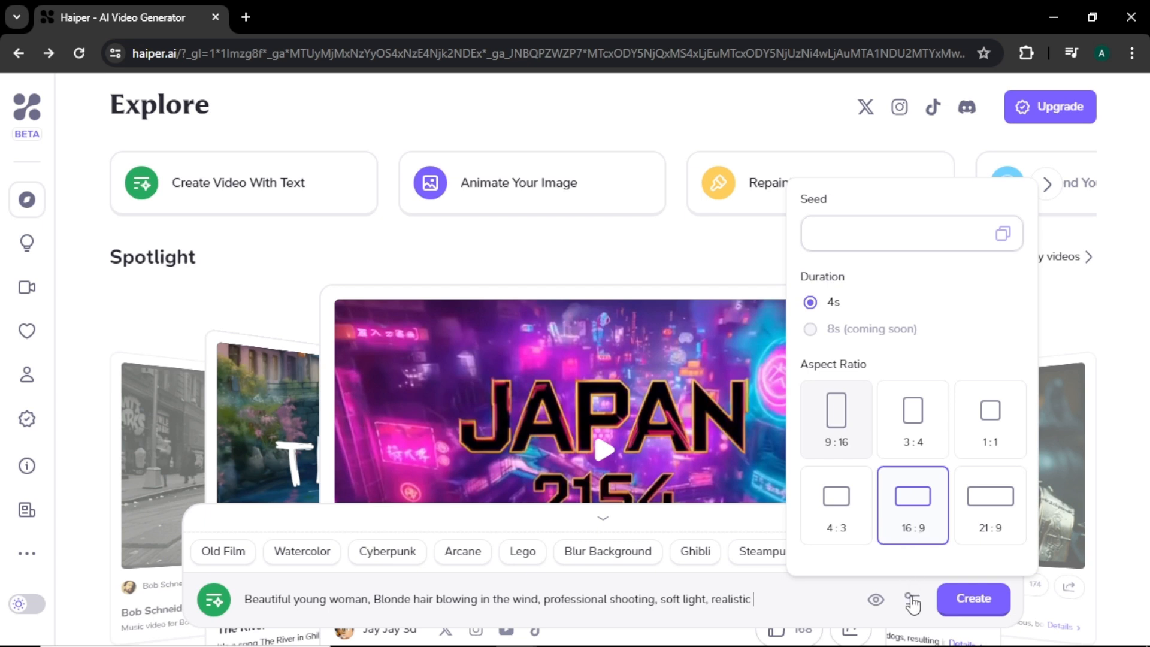
click(912, 599)
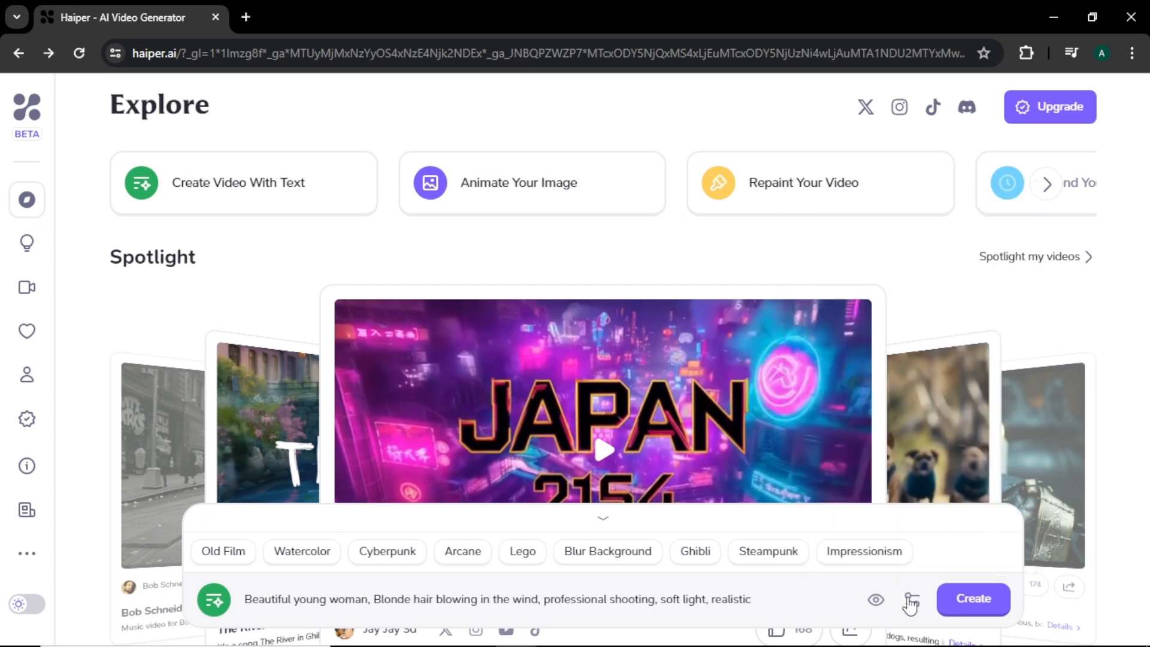
click(973, 598)
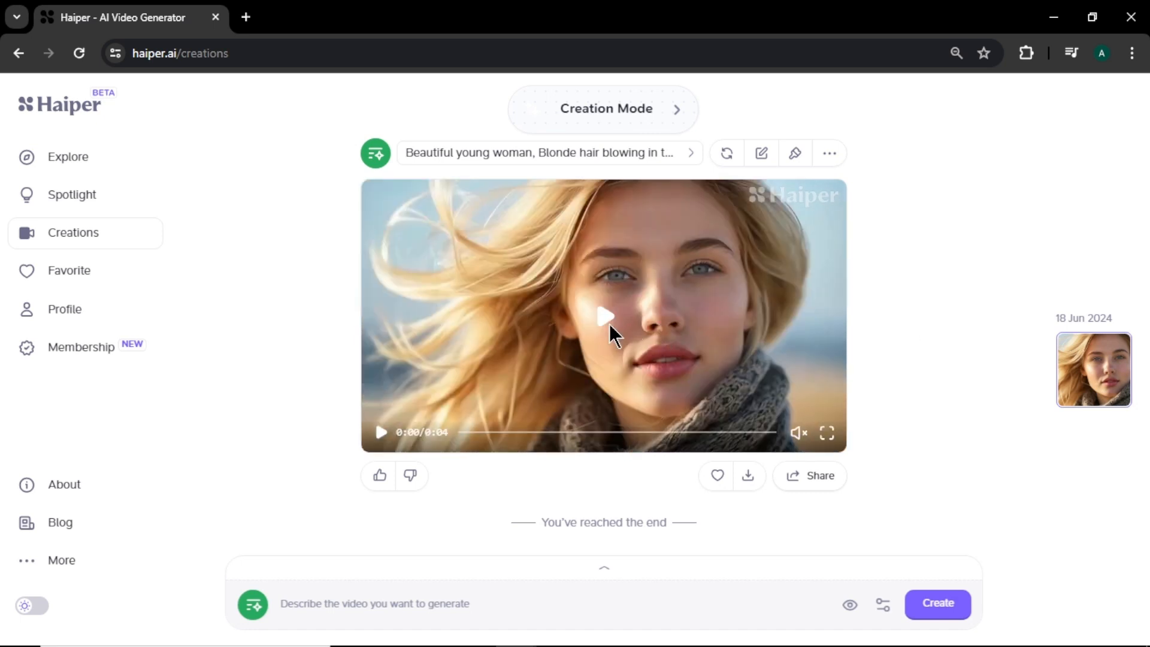
mouse_move(948, 362)
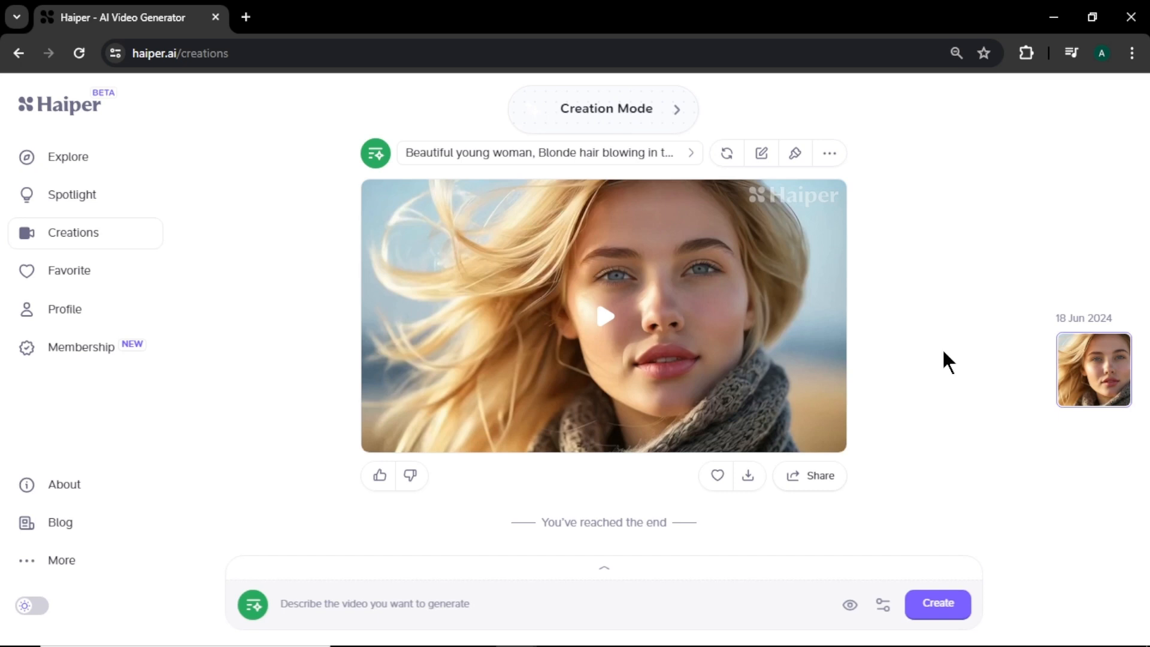
Play back the generated blonde-woman video, then focus the prompt box for a new video
click(604, 316)
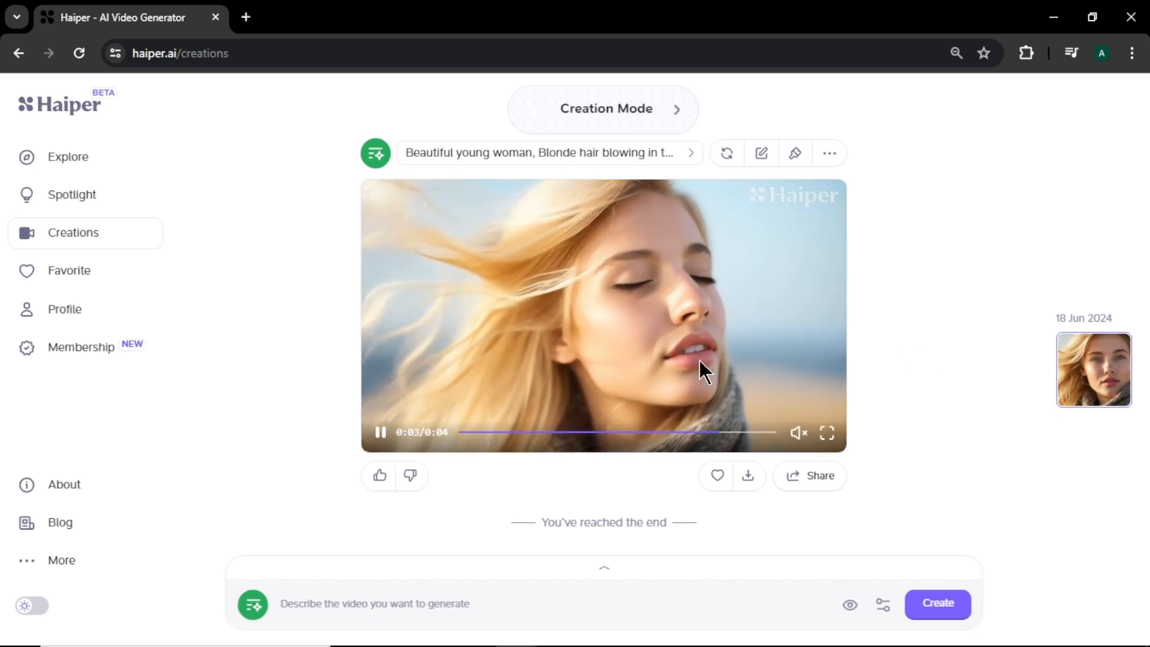
click(604, 315)
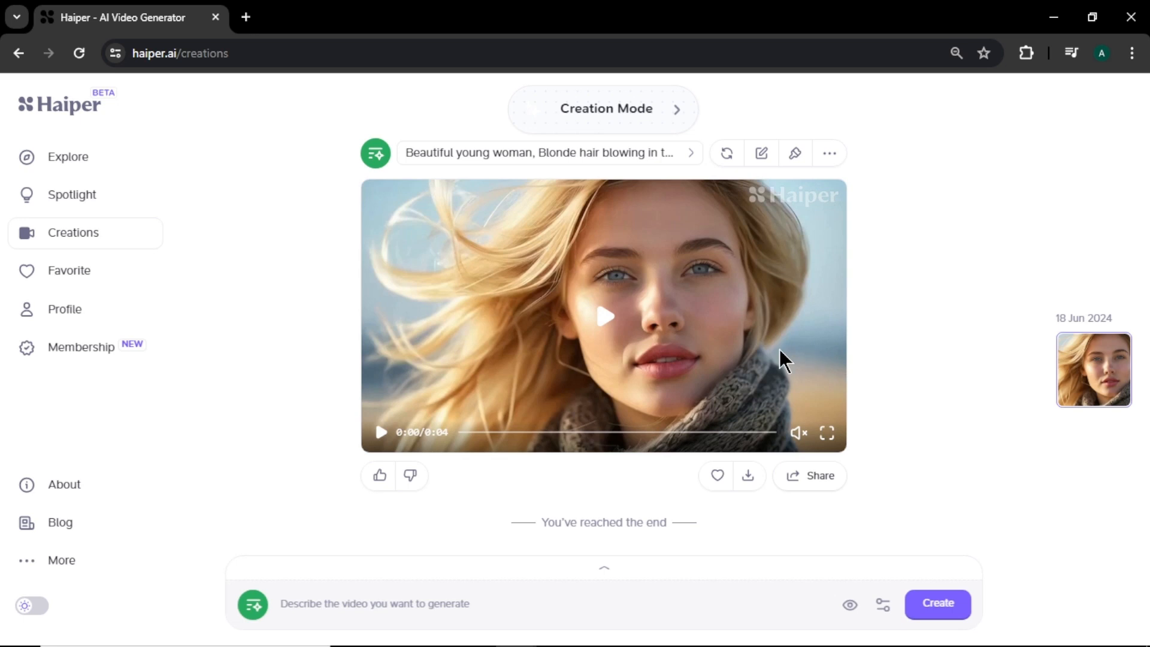
mouse_move(766, 349)
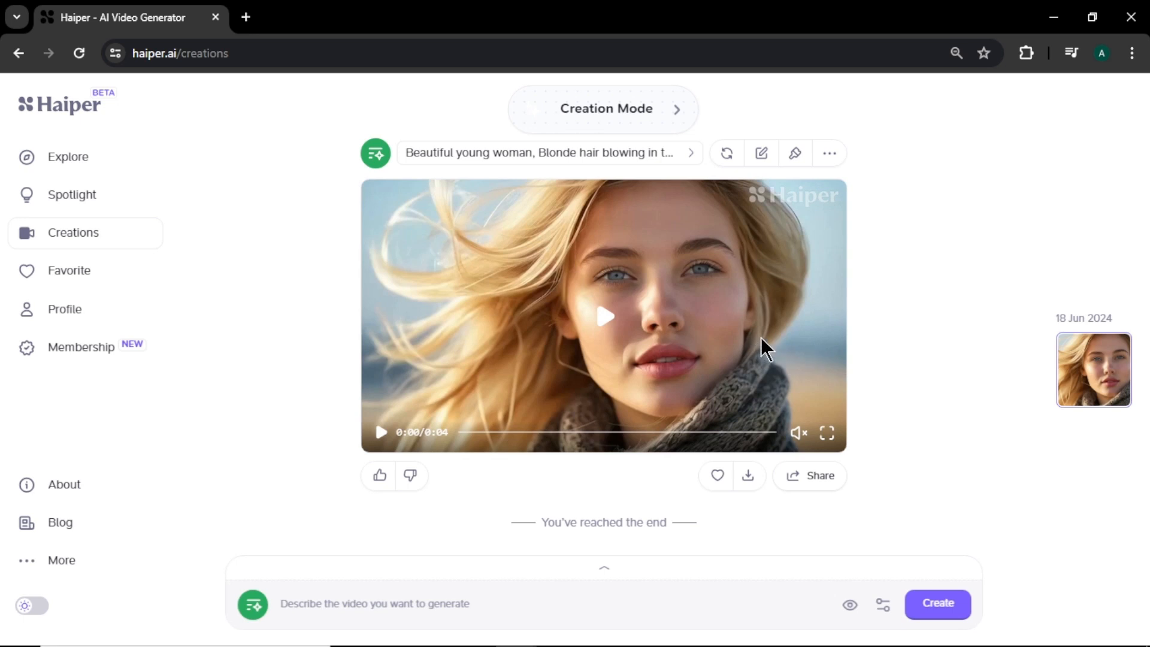
mouse_move(725, 153)
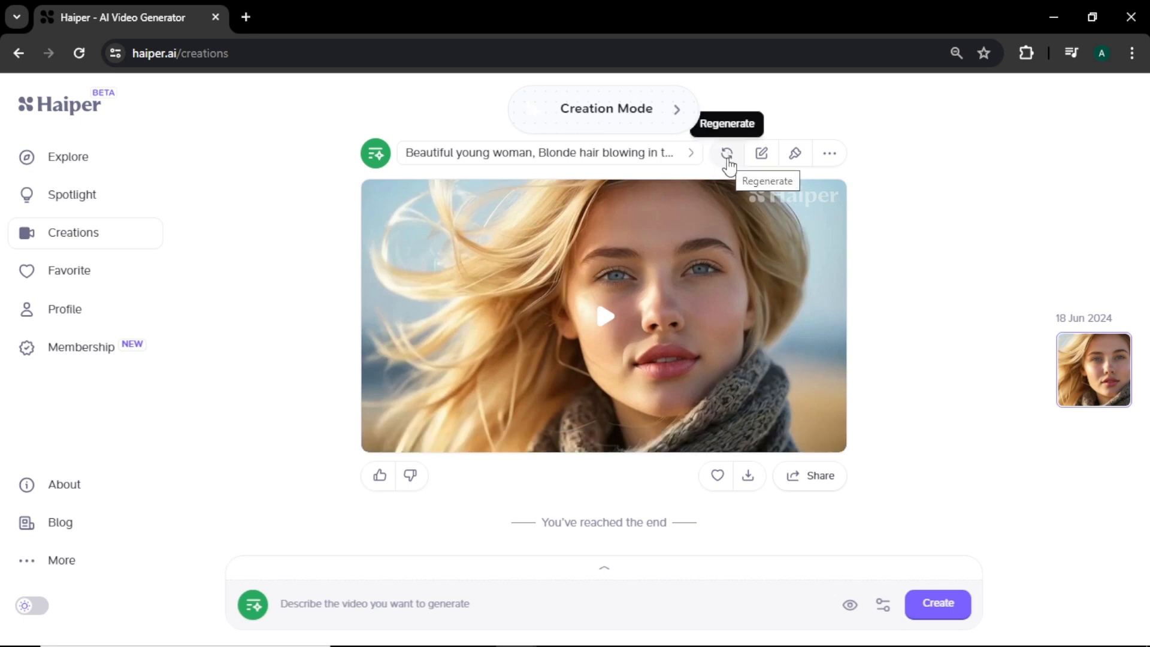
mouse_move(889, 307)
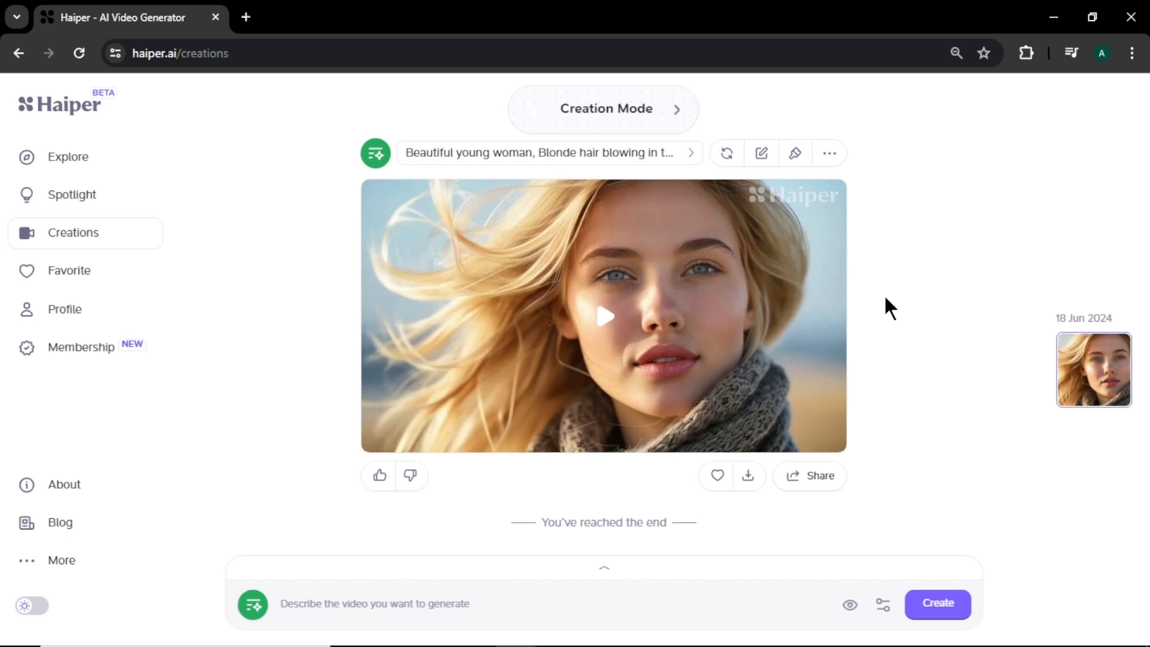
click(748, 475)
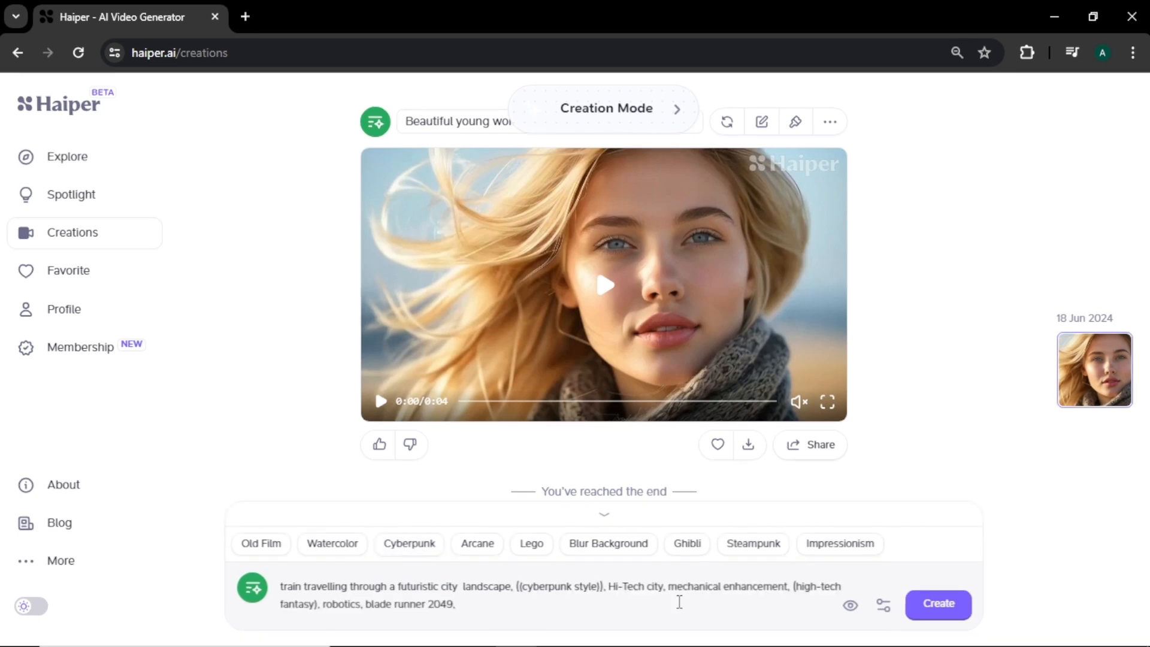
mouse_move(937, 603)
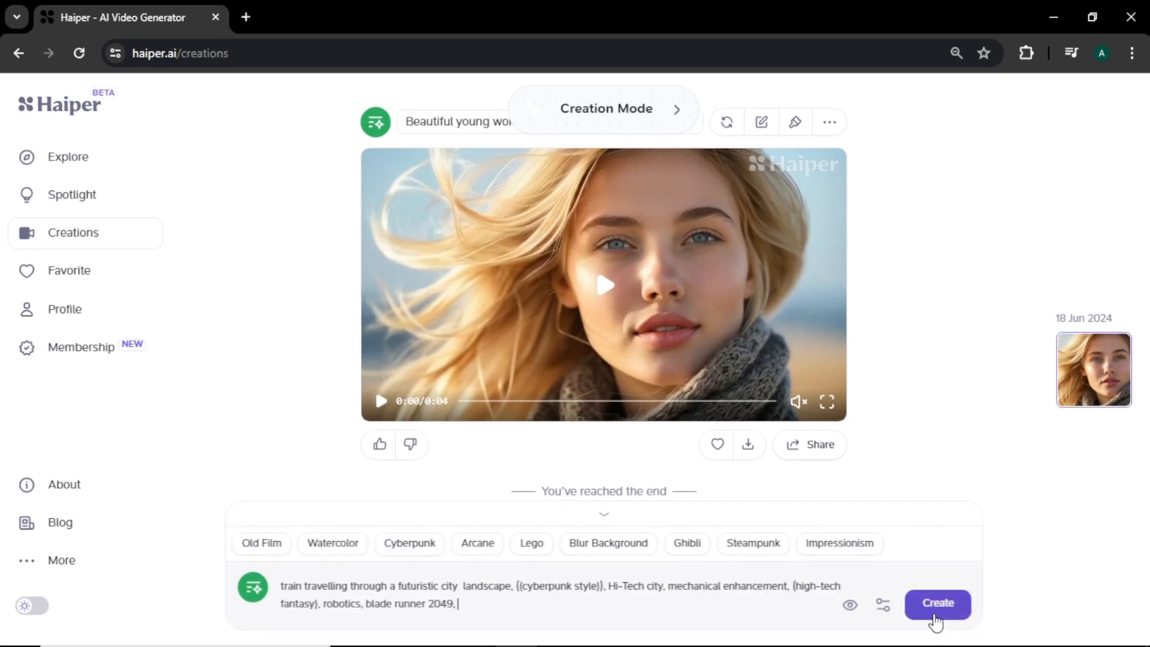
Create the futuristic cyberpunk city train video from the typed prompt
click(937, 604)
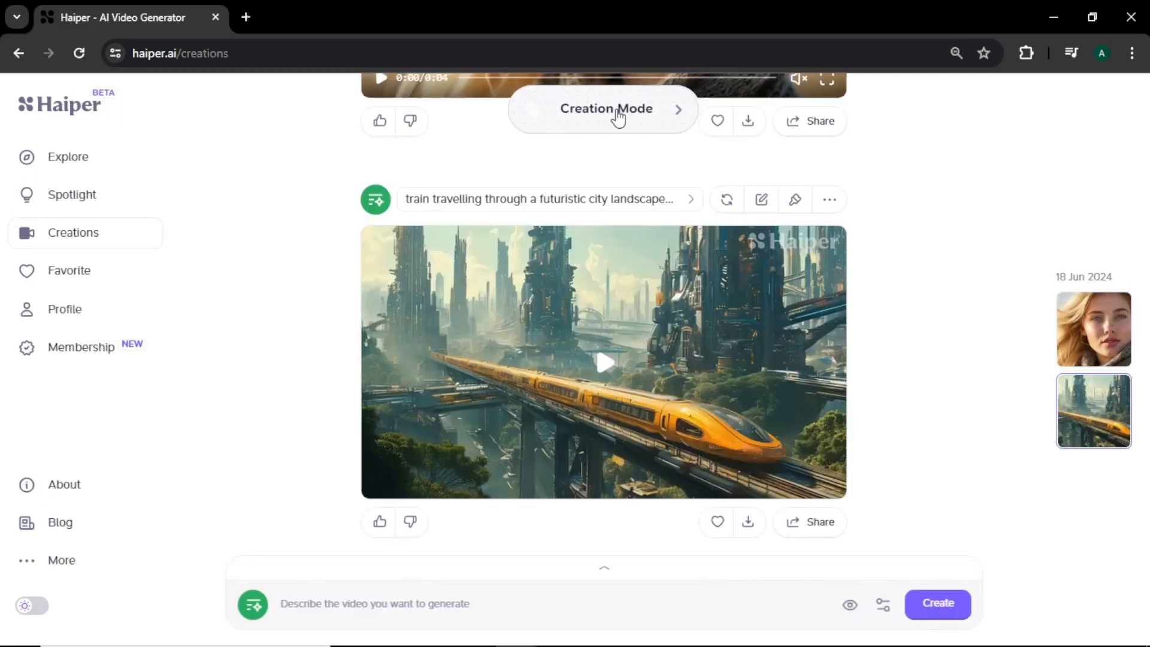
Choose Animate Your Image and upload the photo of the girl among orange flowers
click(604, 108)
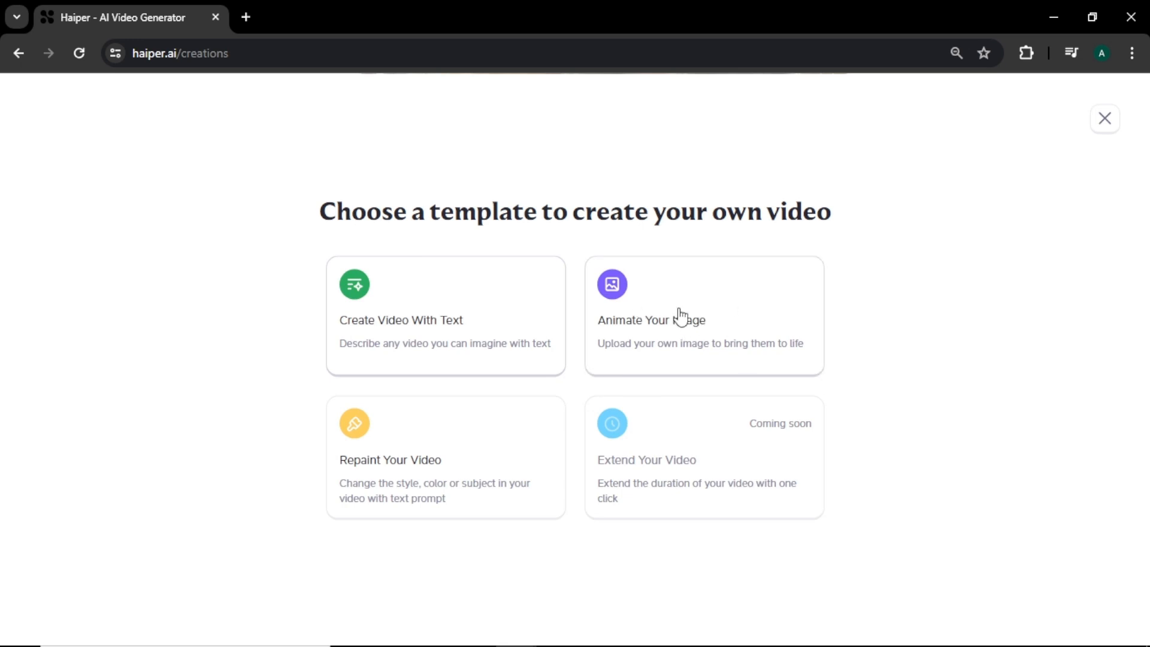
click(1105, 118)
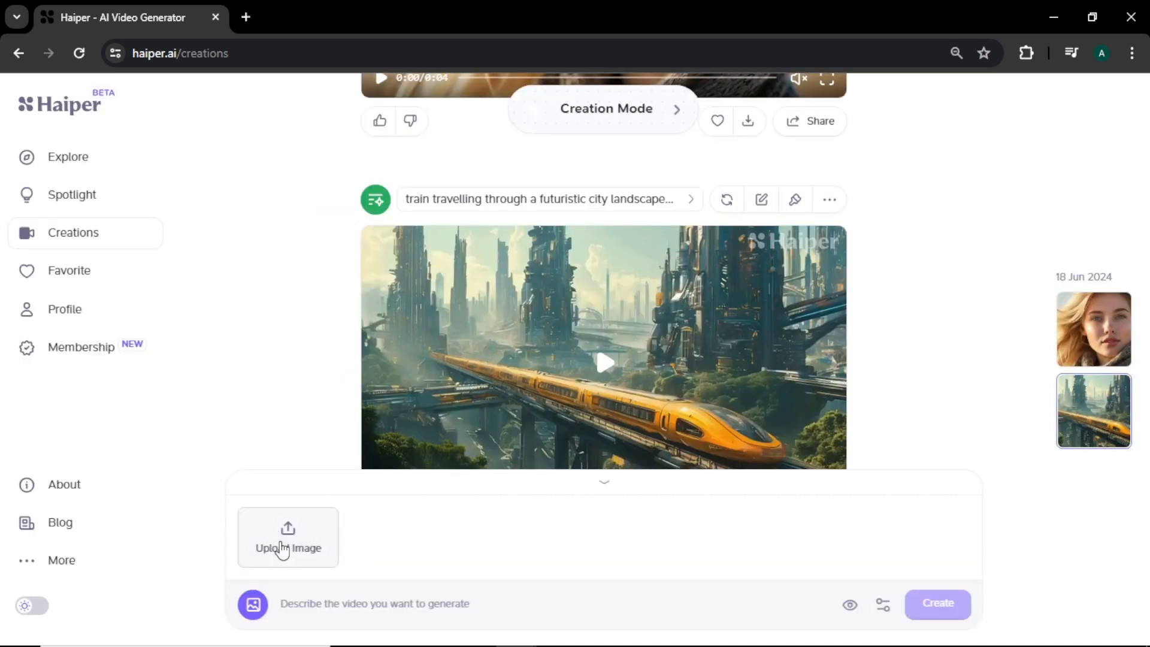
click(287, 537)
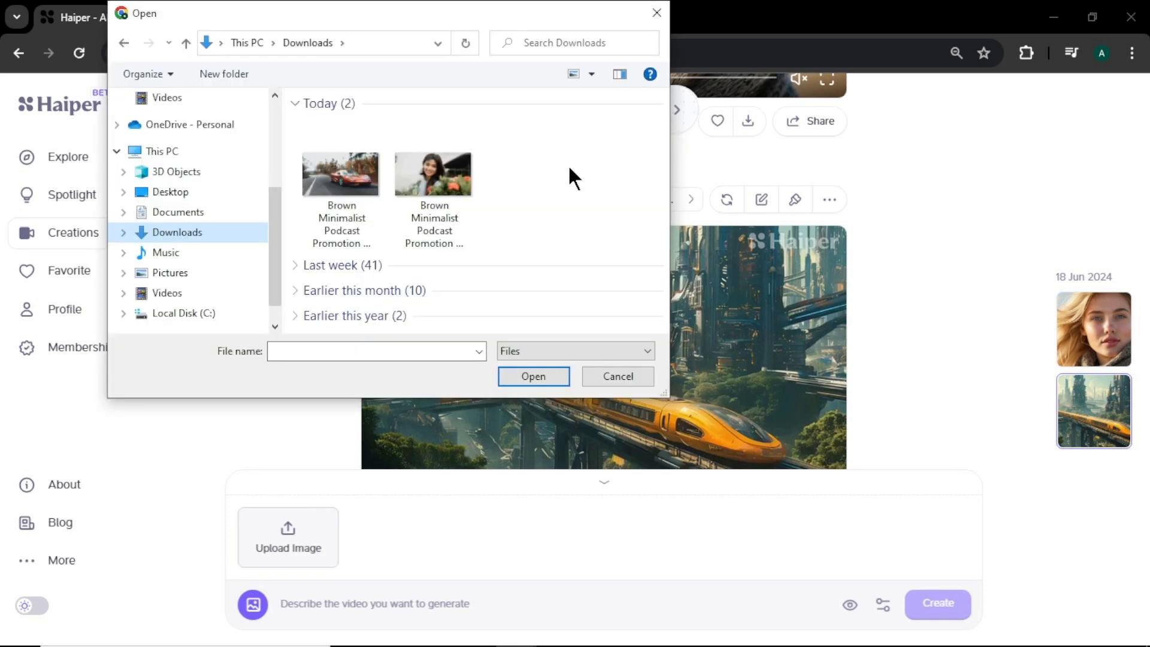
mouse_move(584, 189)
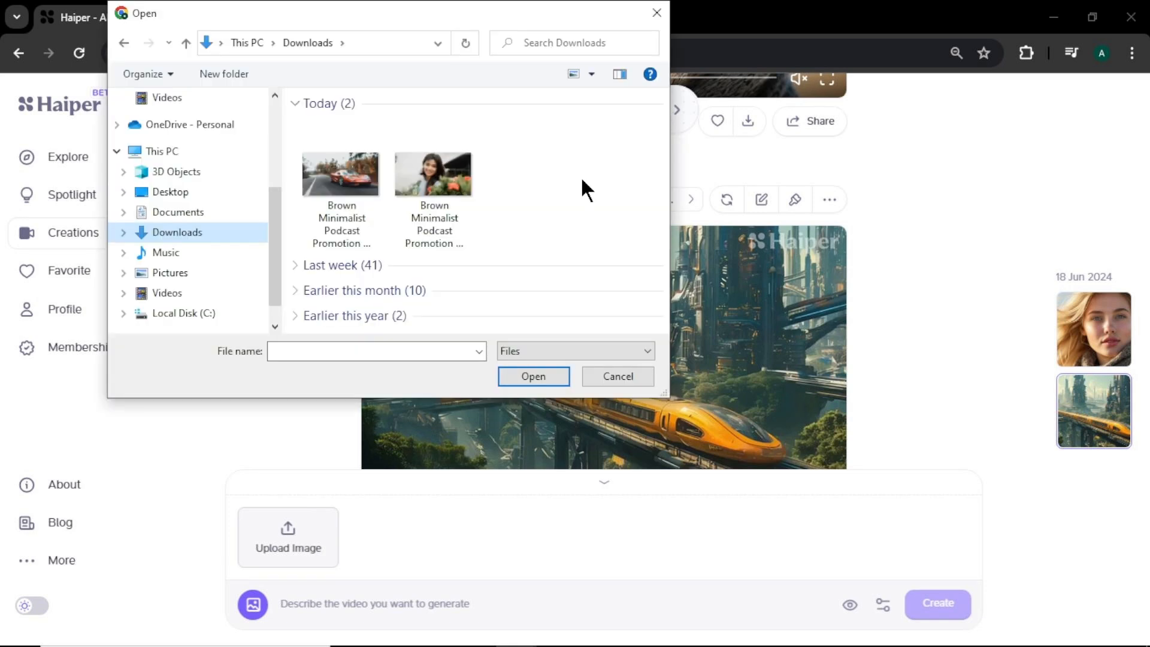
click(433, 174)
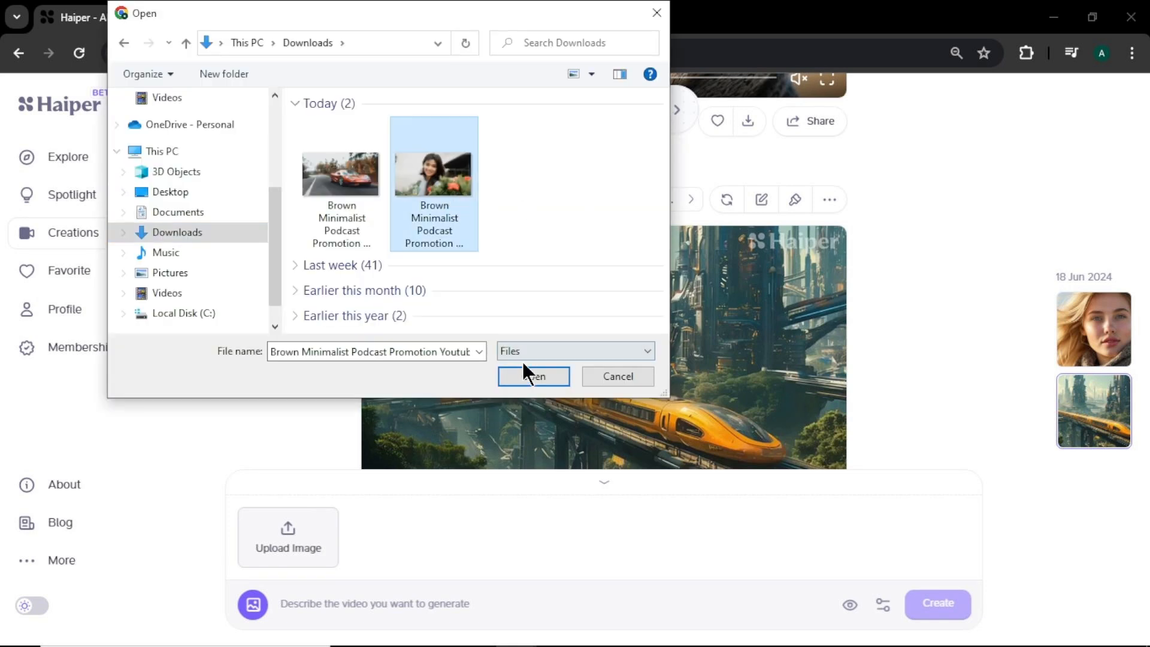
click(533, 376)
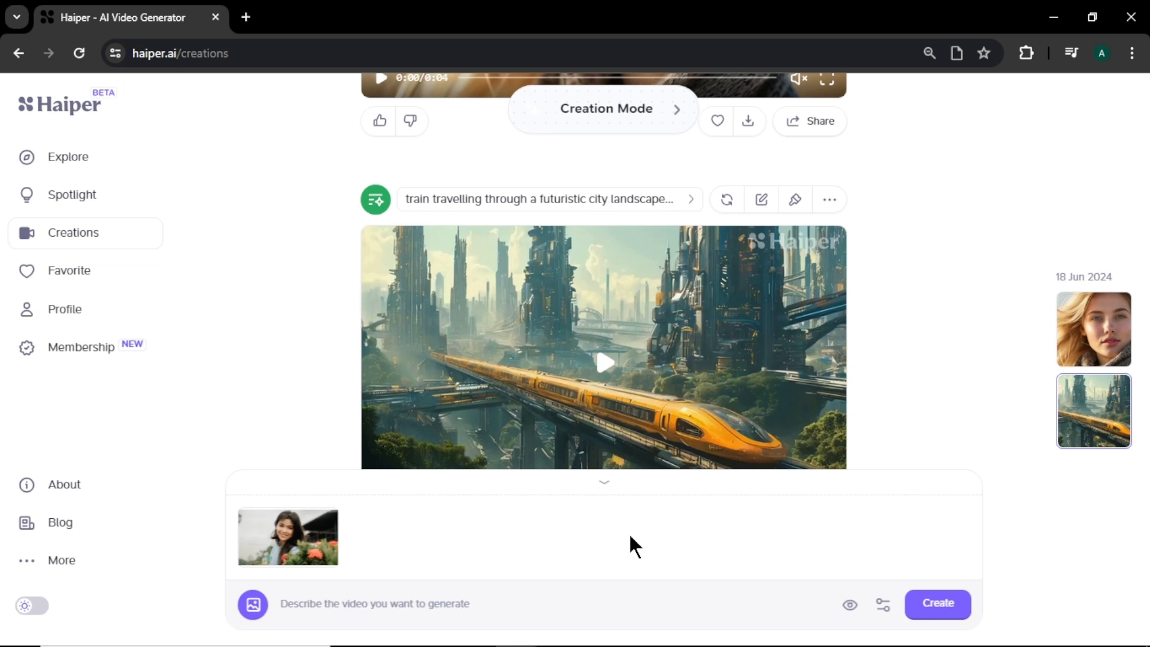
mouse_move(575, 603)
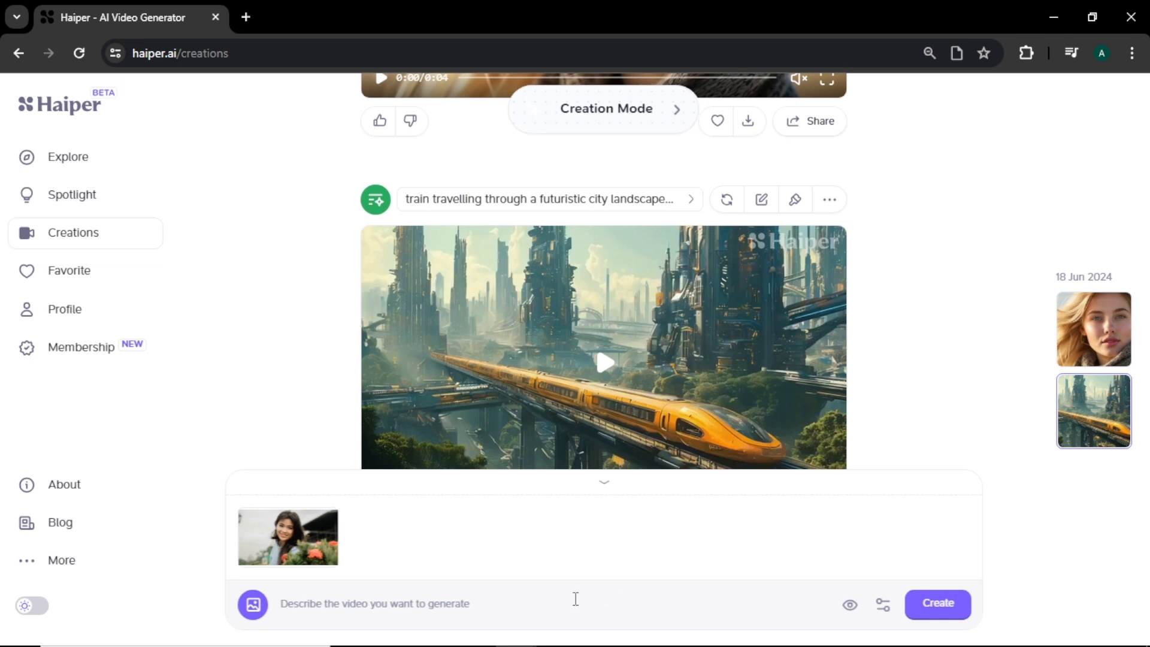
Enter the prompt 'girl smiling and happy' and generate the video
text(girl smiling)
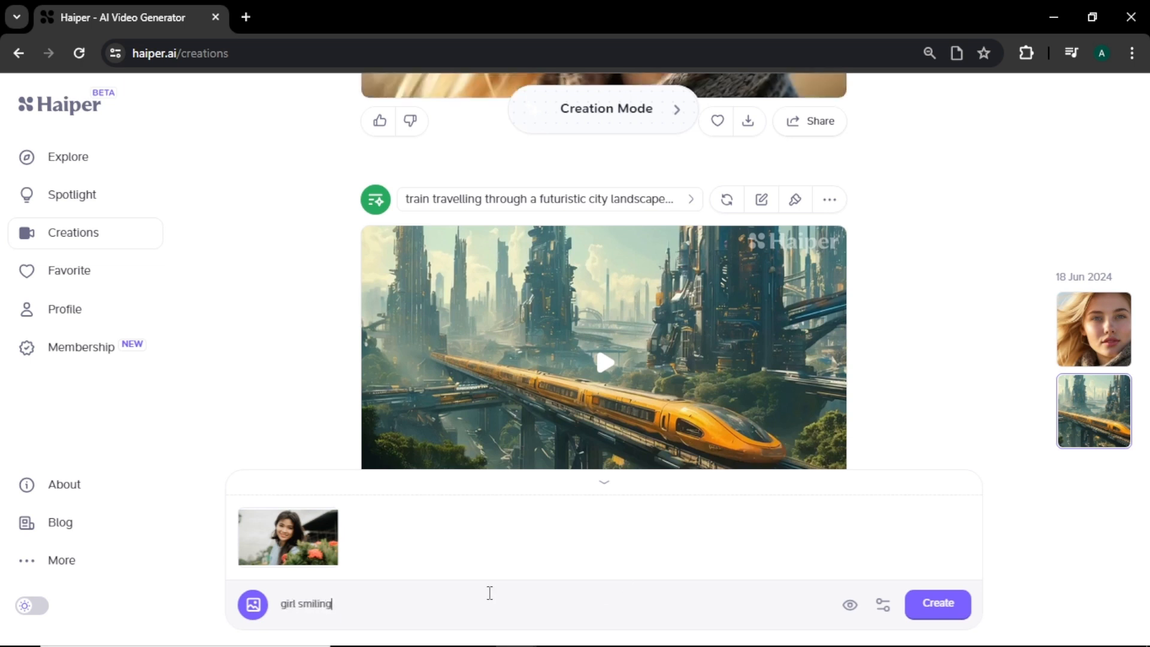
text(and happy)
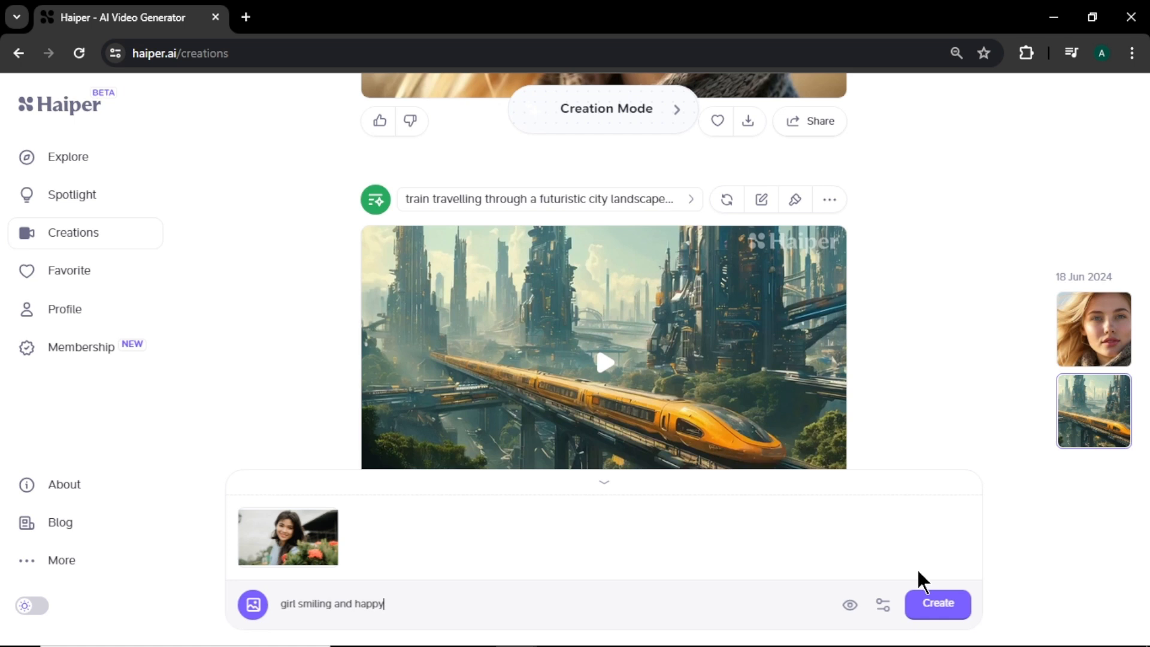
click(936, 603)
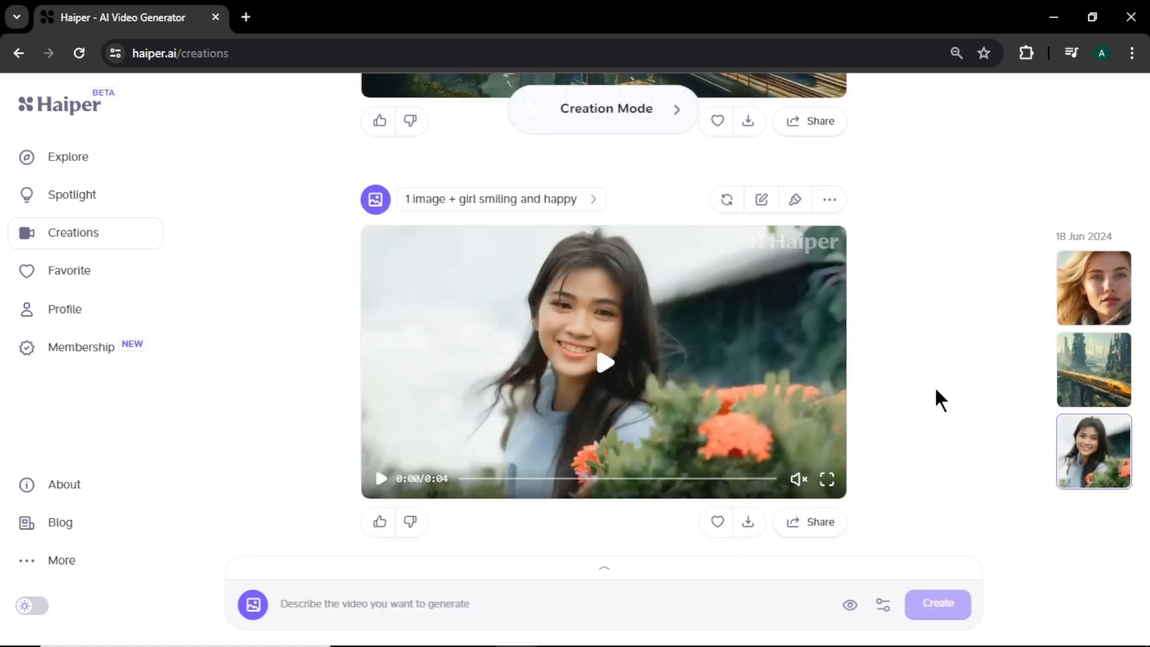
mouse_move(604, 369)
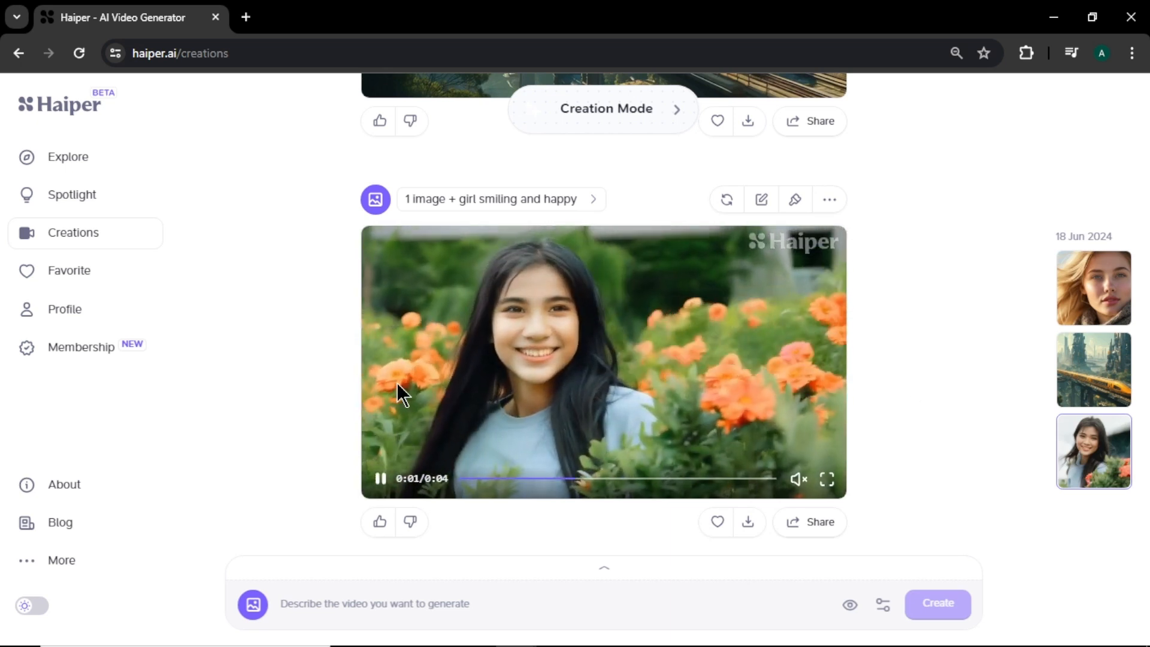
mouse_move(392, 321)
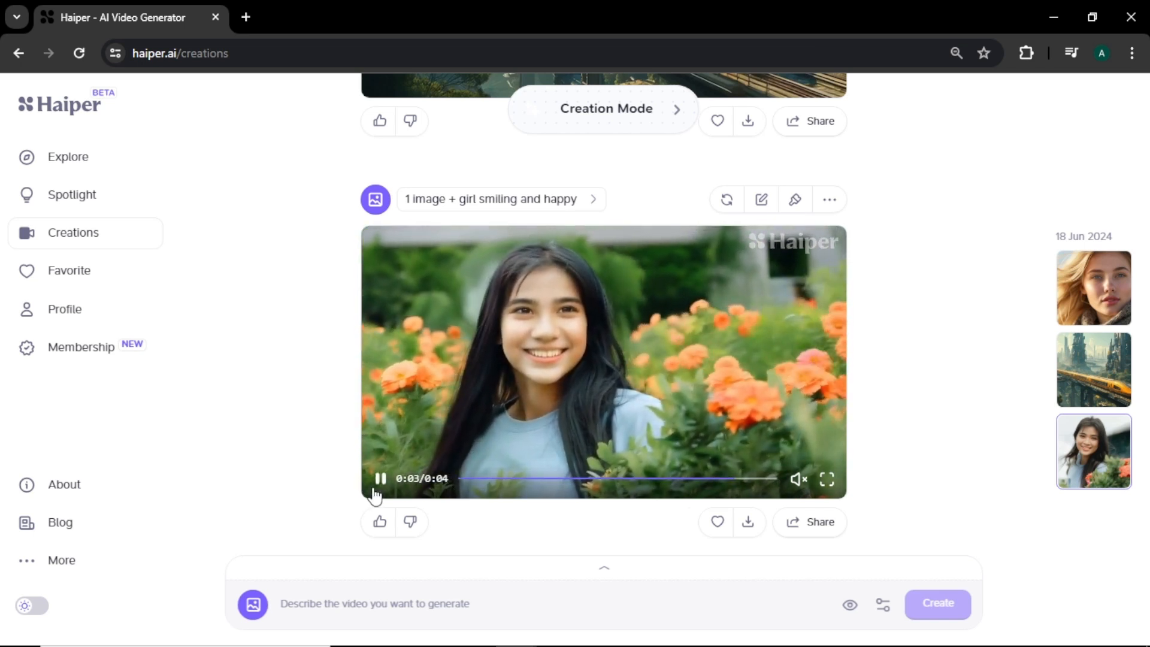
click(381, 478)
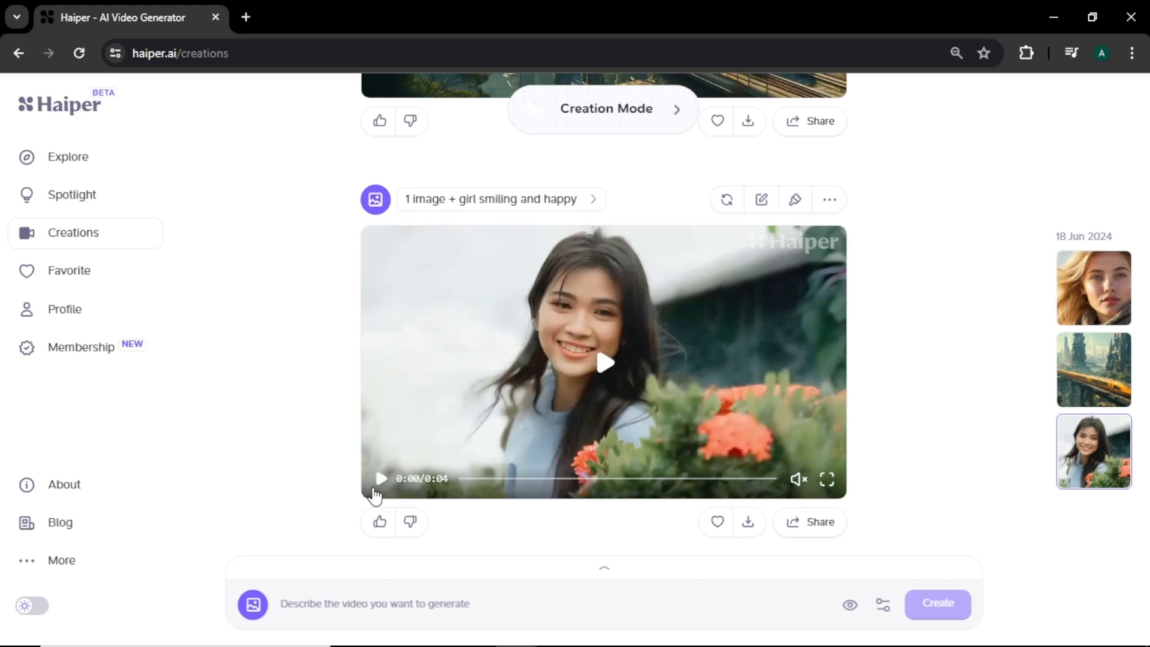
mouse_move(647, 543)
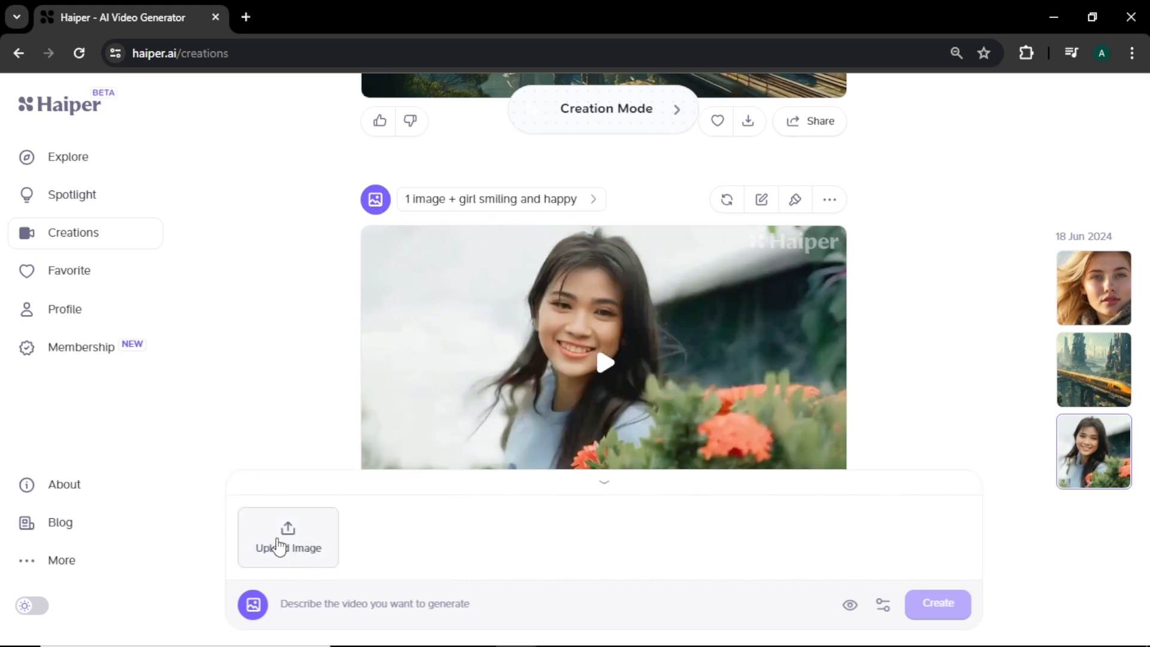
Upload the orange sports car photo, enter 'car going very fast', and generate
click(288, 536)
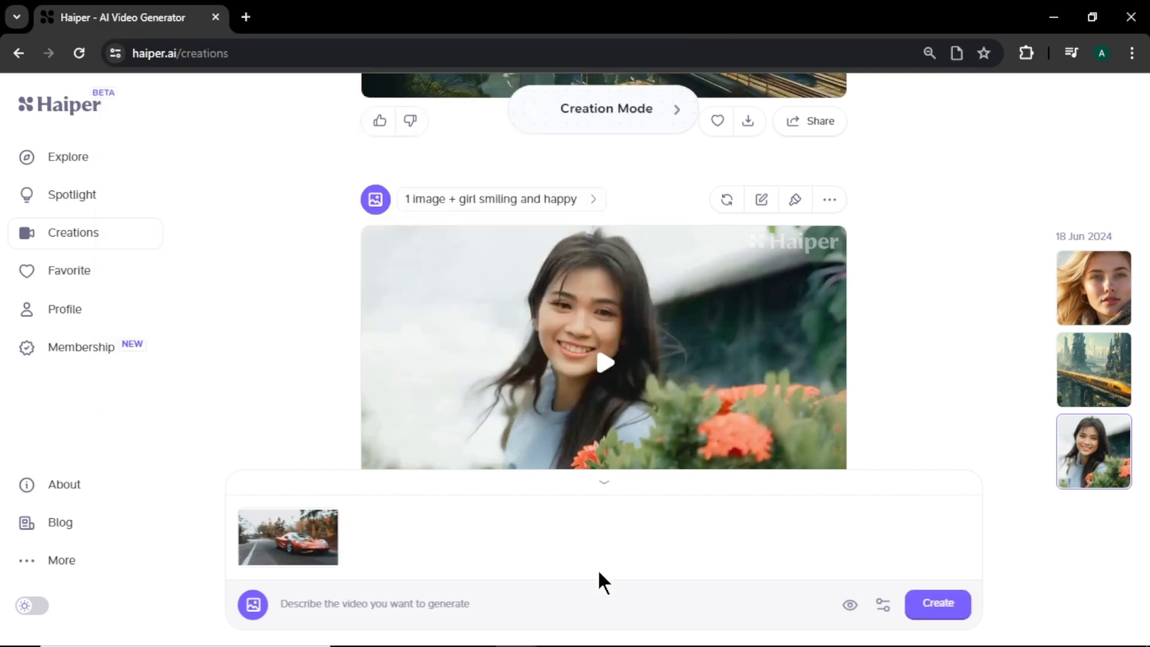
text(car goi)
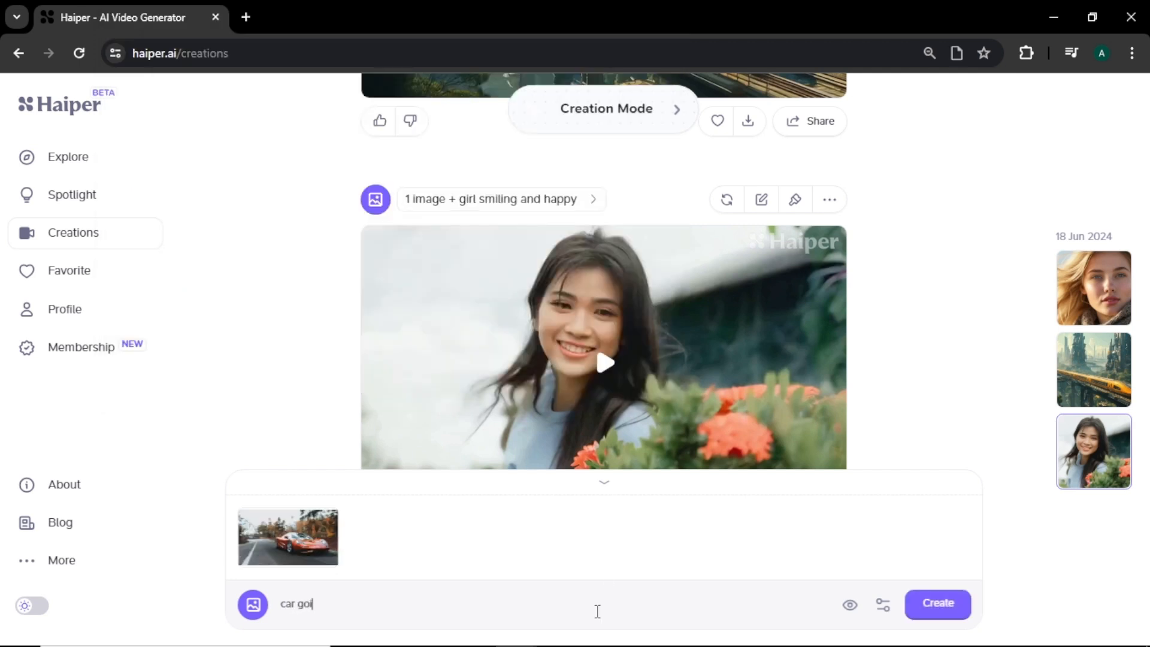
text(ng very fast)
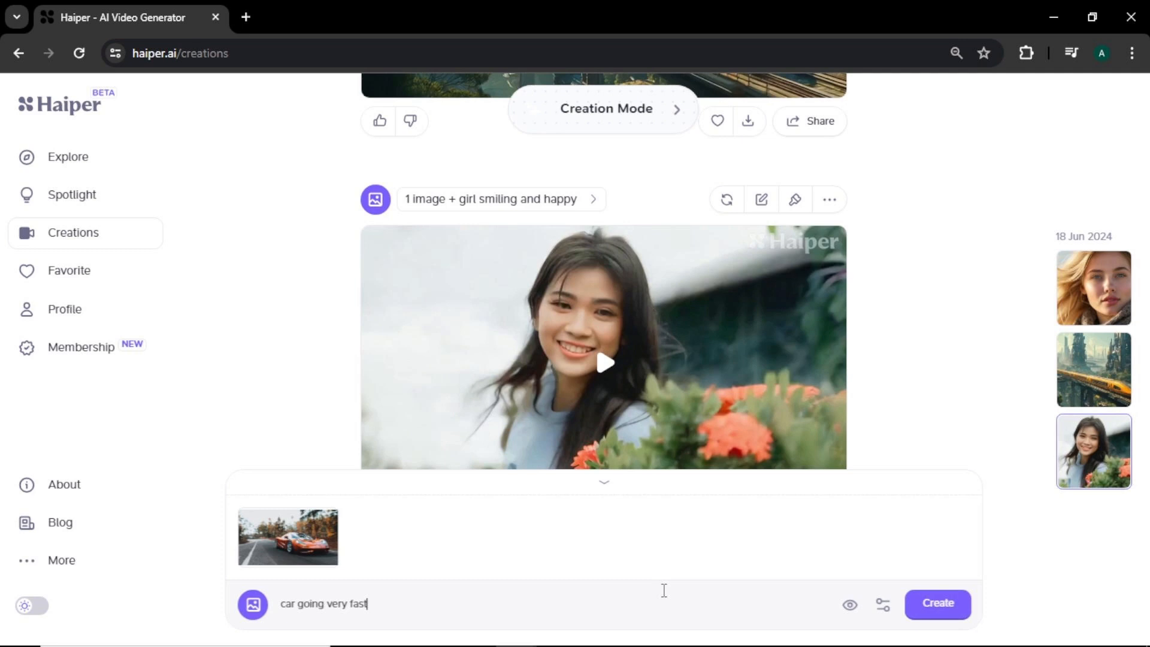
click(937, 604)
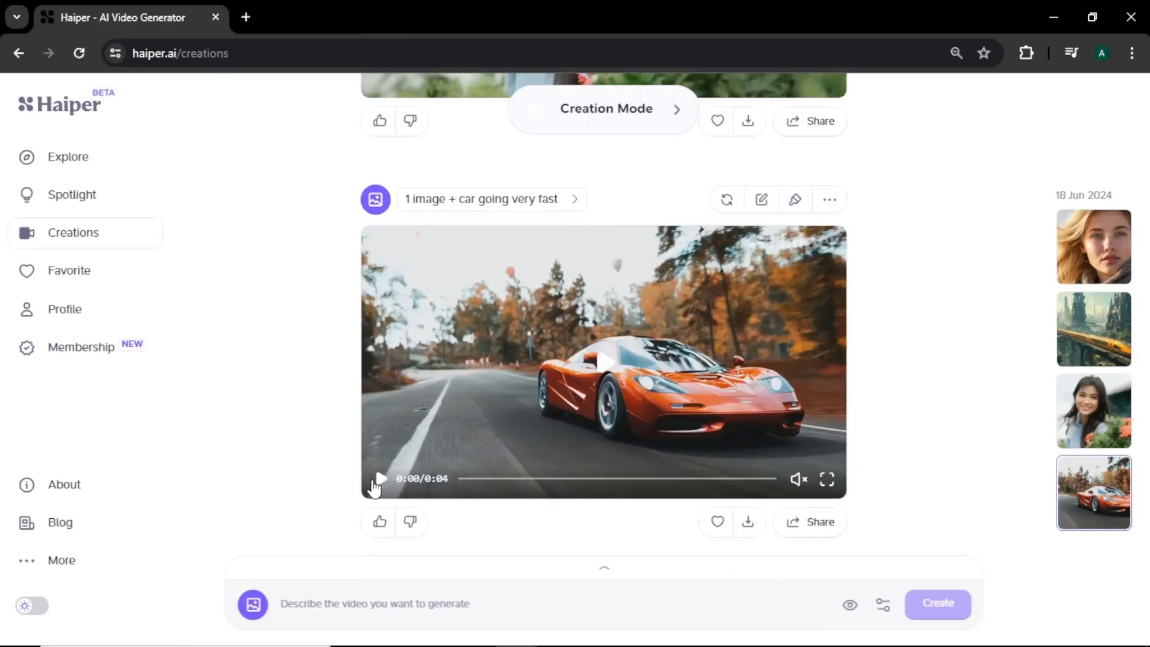
Play and stop the fast car video, then open the Membership plans page
click(380, 478)
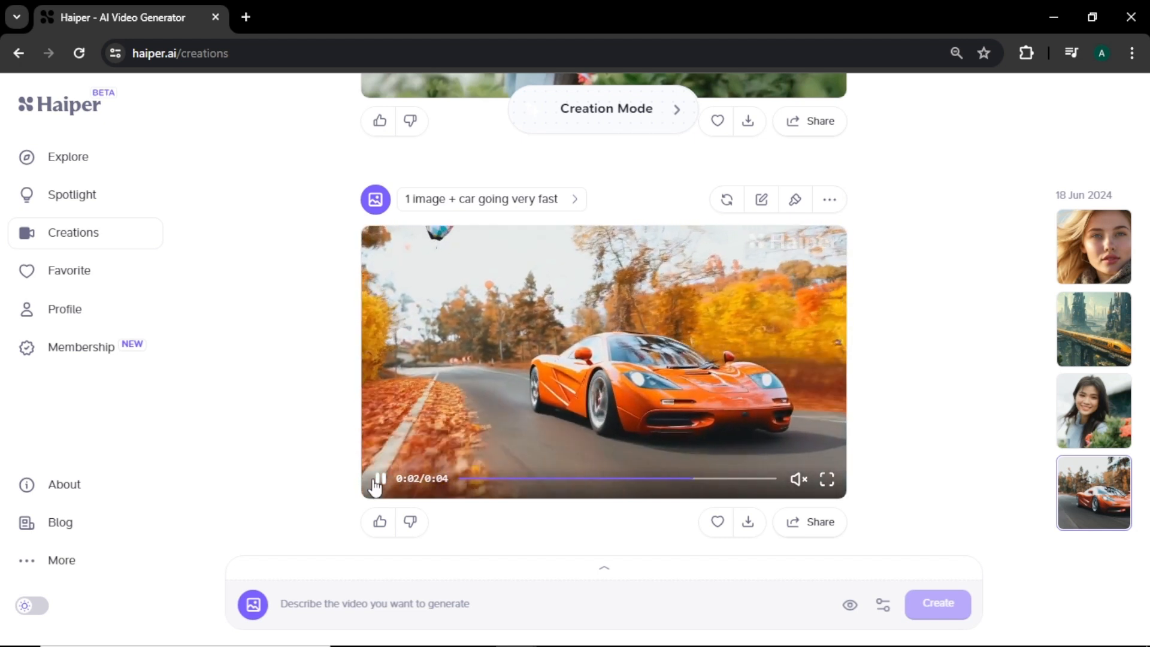
click(379, 478)
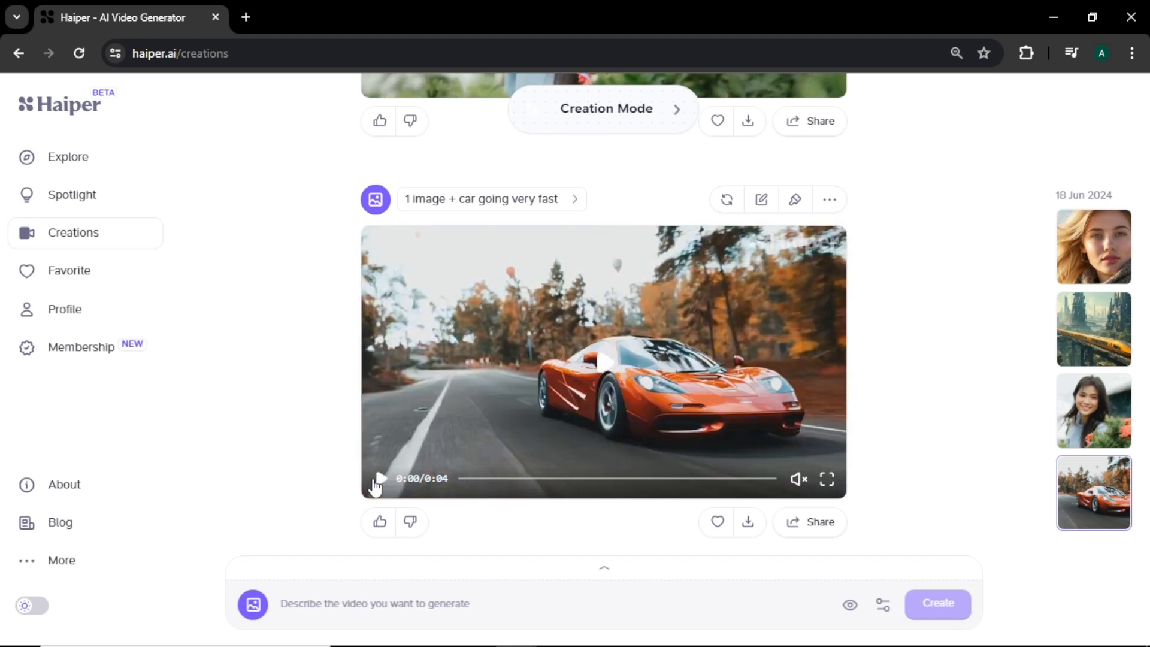
click(81, 347)
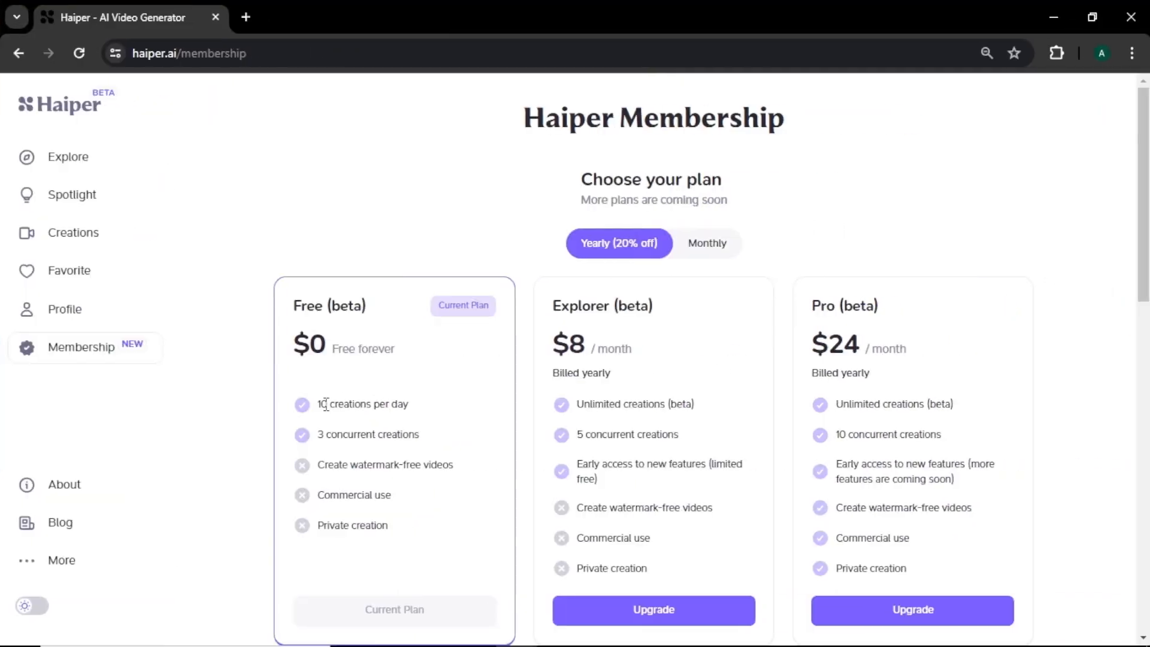
double_click(363, 404)
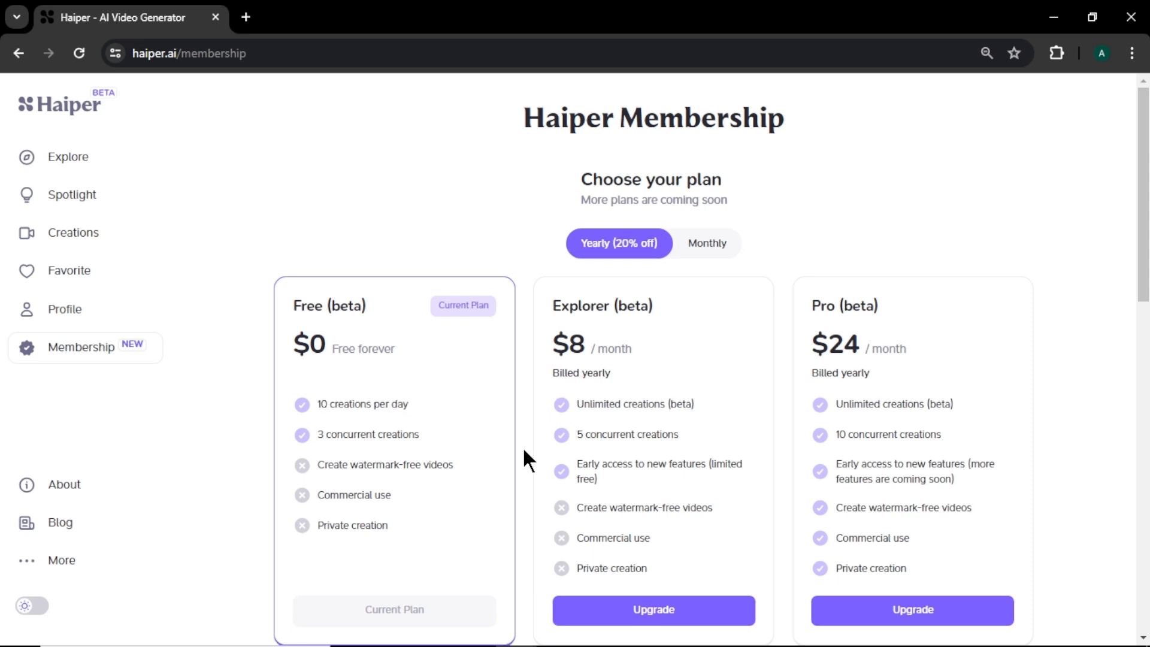
mouse_move(682, 426)
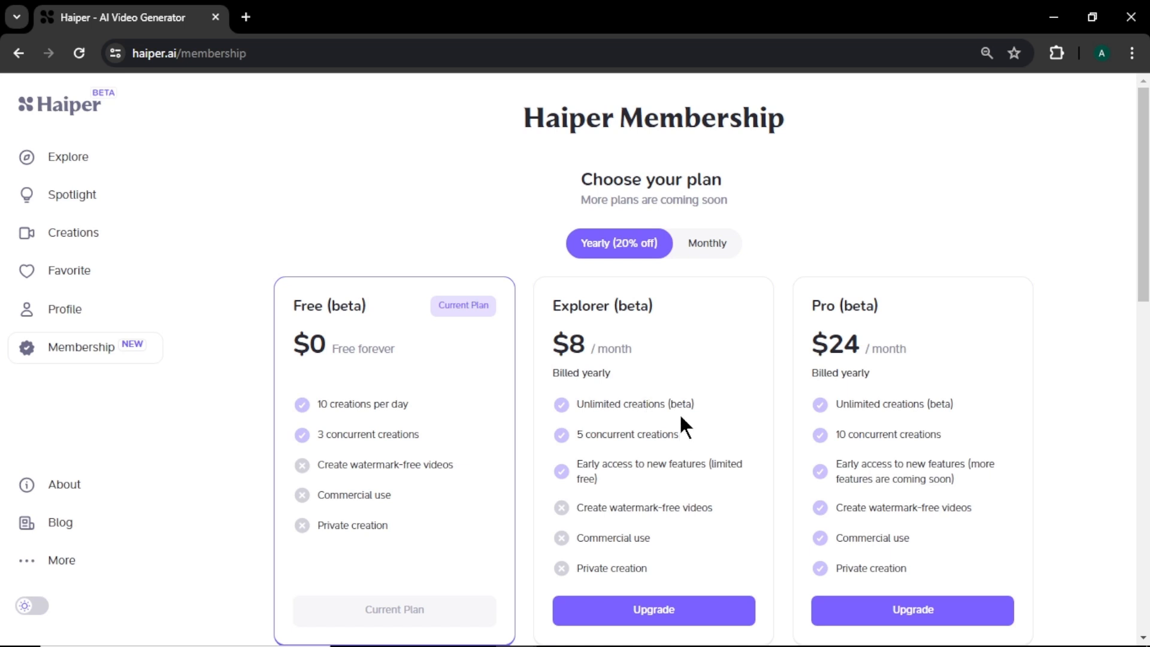
mouse_move(817, 213)
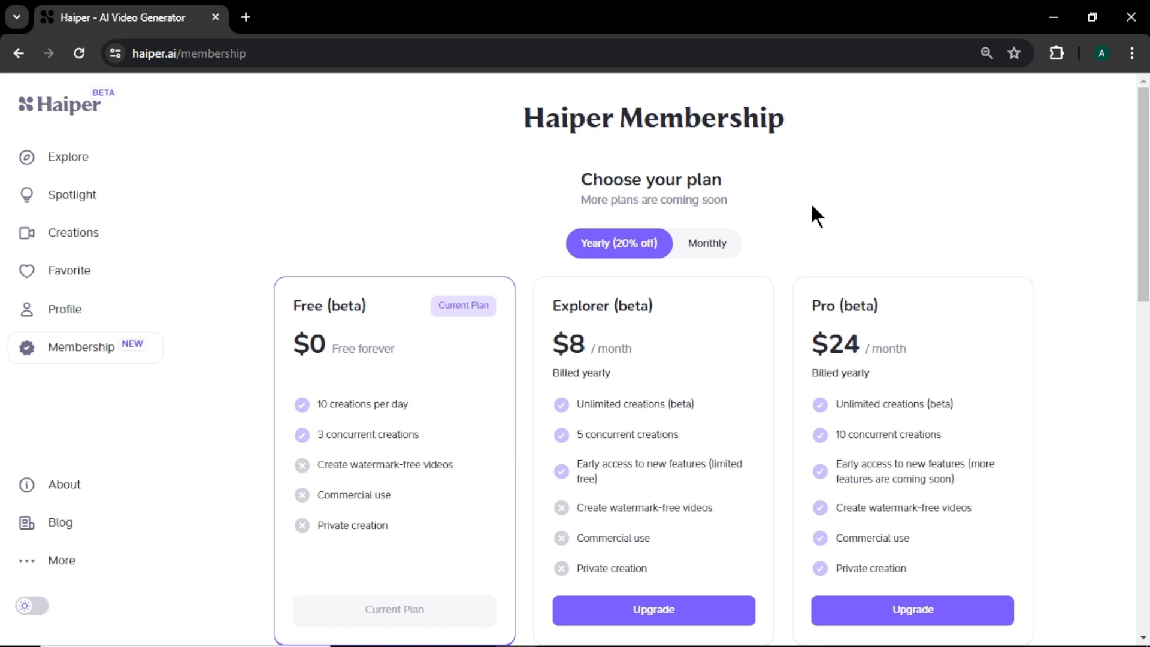